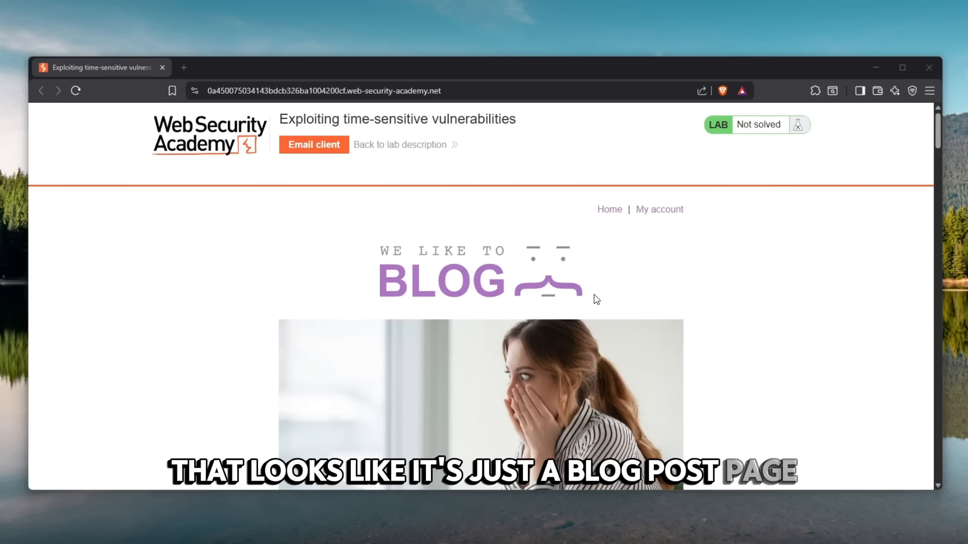
mouse_move(659, 209)
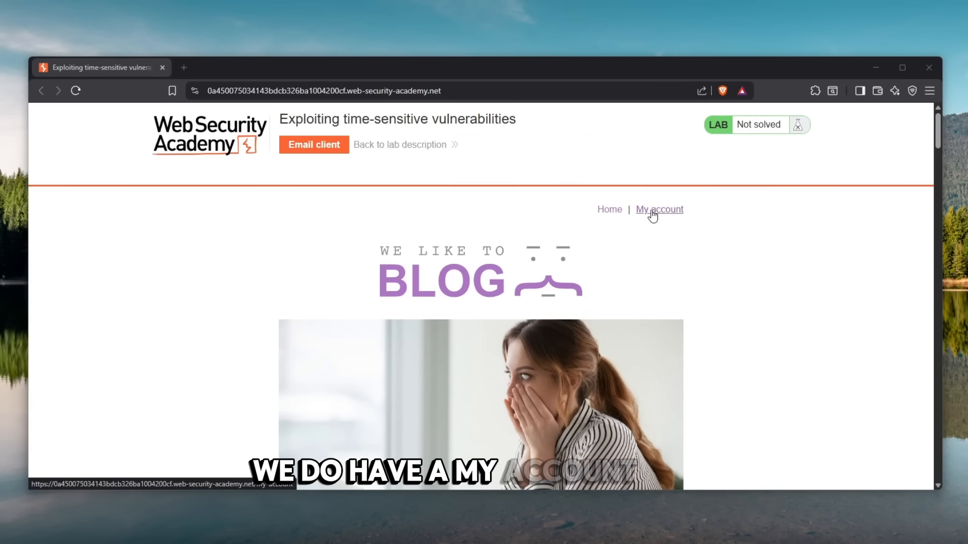
- Log in and out as wiener, then submit a forgot-password request for wiener
left_click(658, 209)
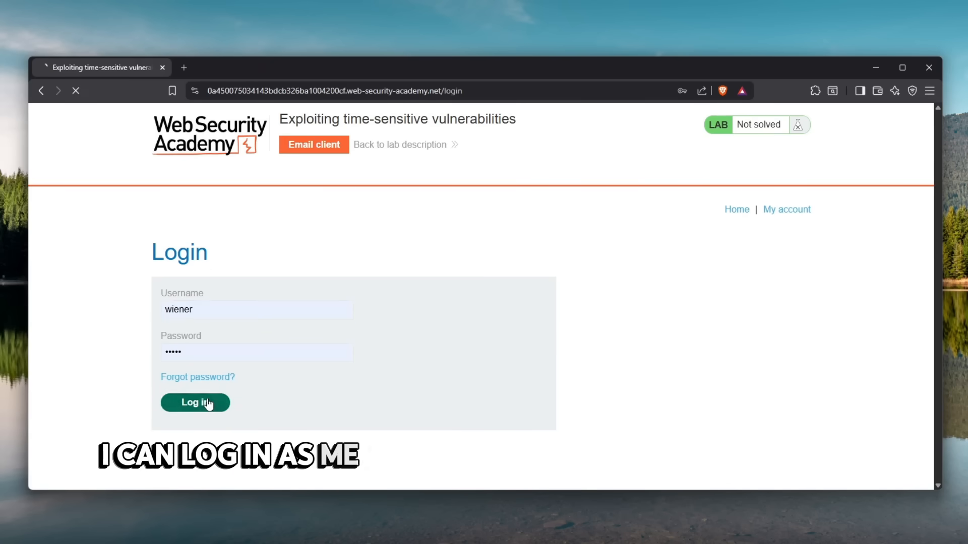
left_click(195, 402)
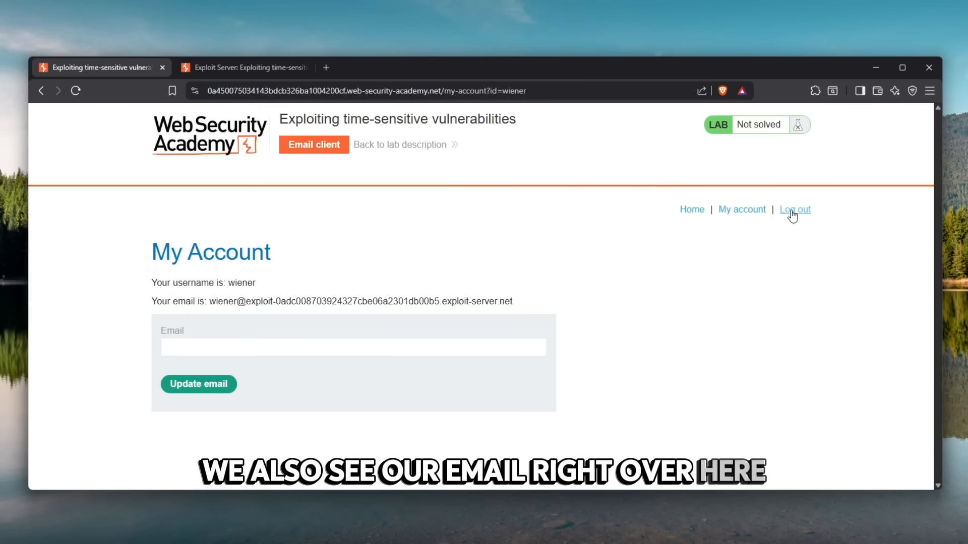
left_click(795, 210)
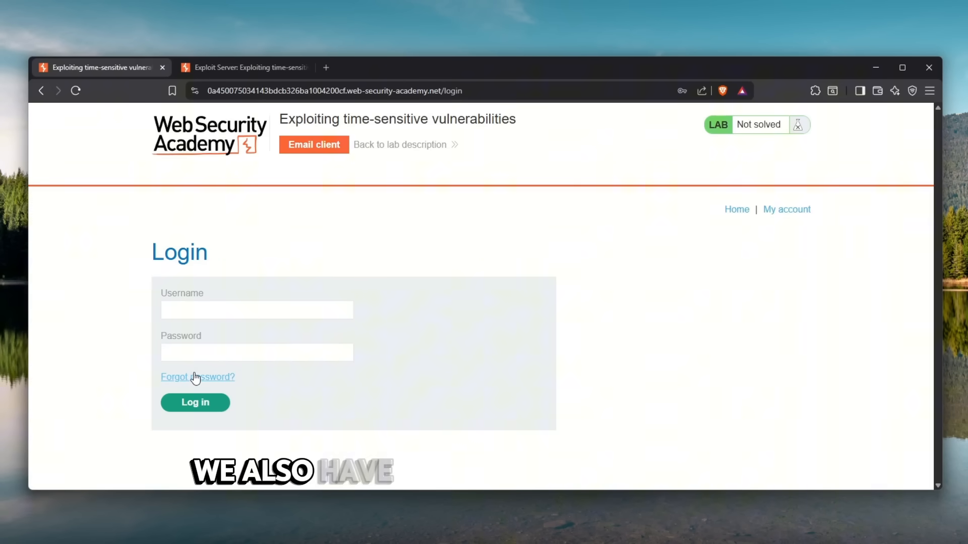
left_click(197, 377)
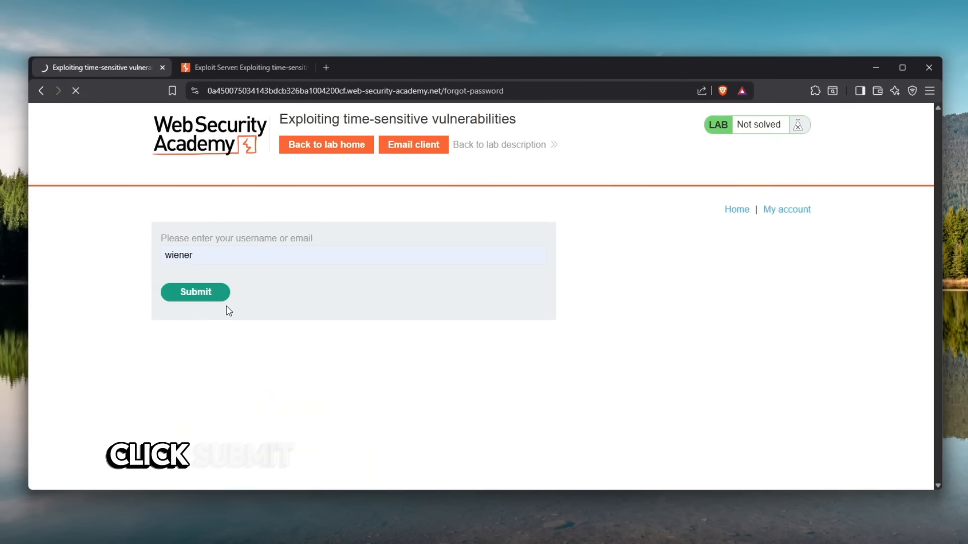
left_click(195, 292)
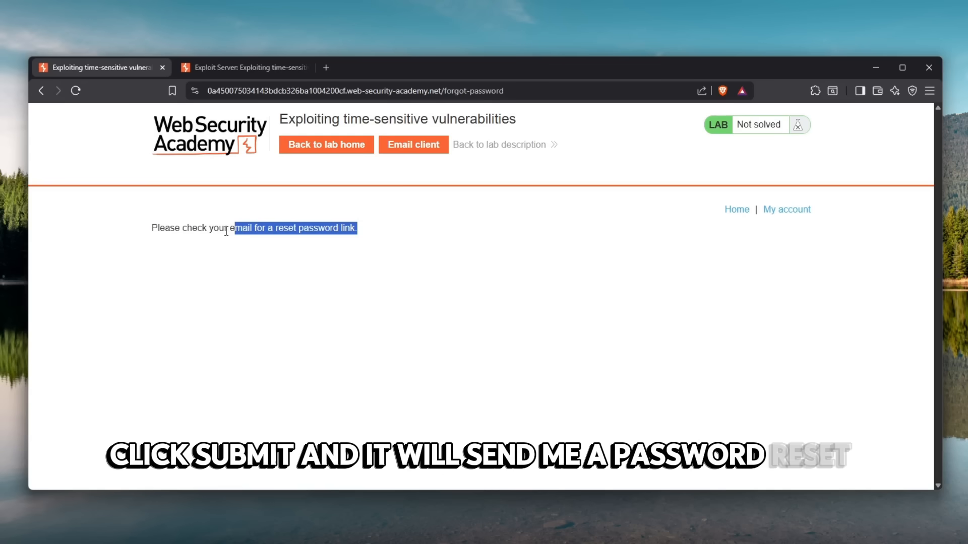
- Refresh the email client and follow the reset link in wiener's password reset email
left_click(242, 67)
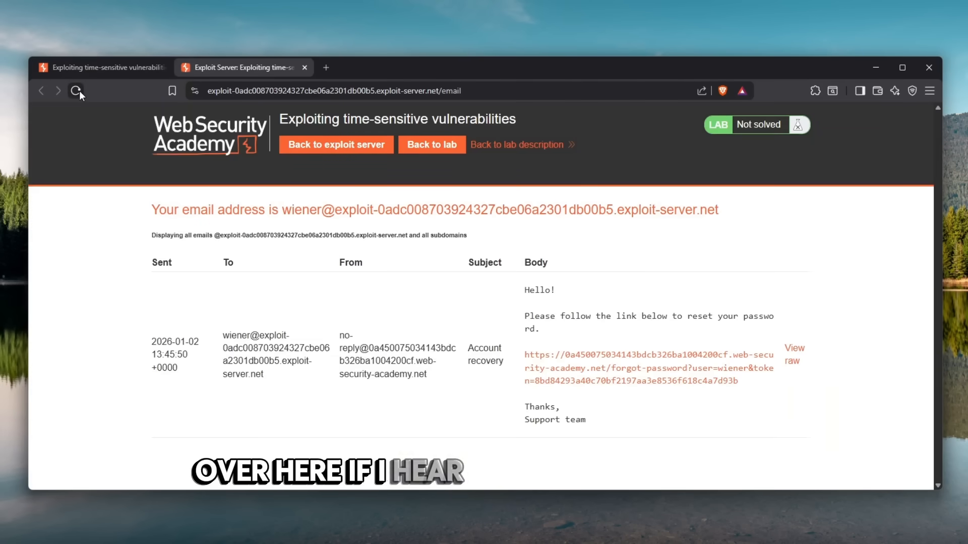
left_click(76, 91)
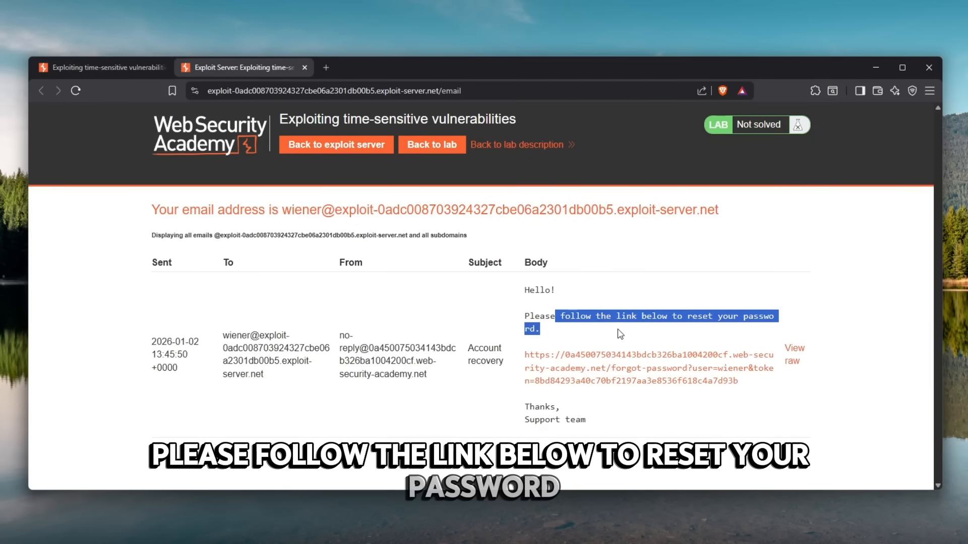
left_click(649, 354)
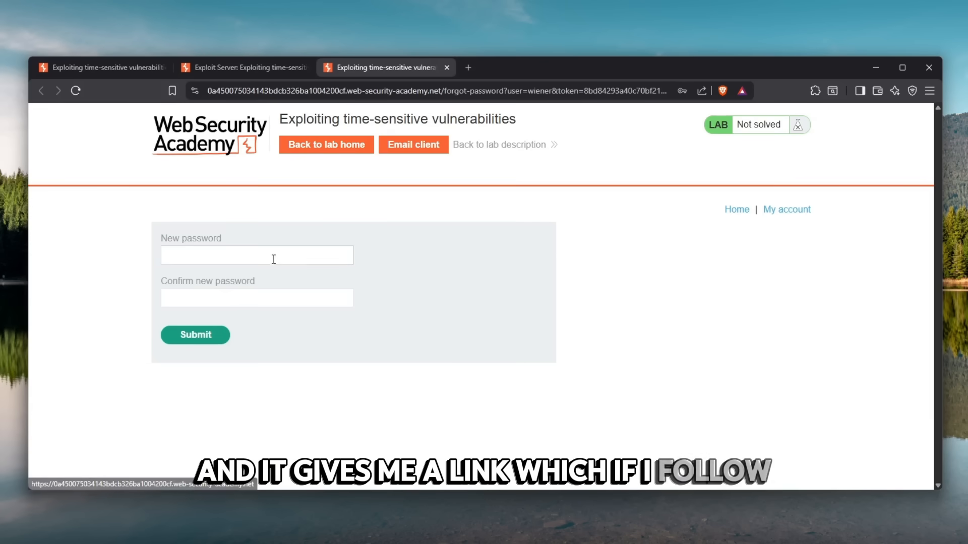
left_click(256, 297)
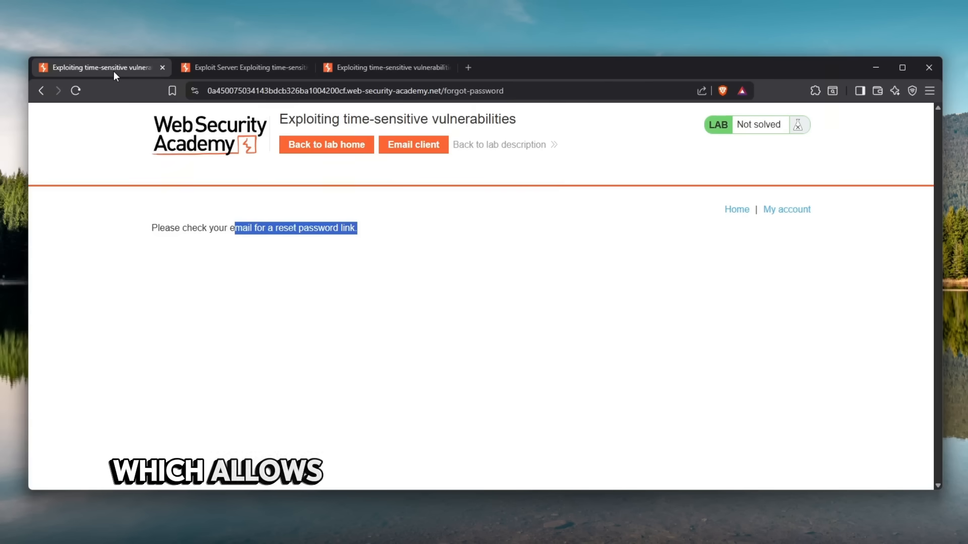
mouse_move(137, 91)
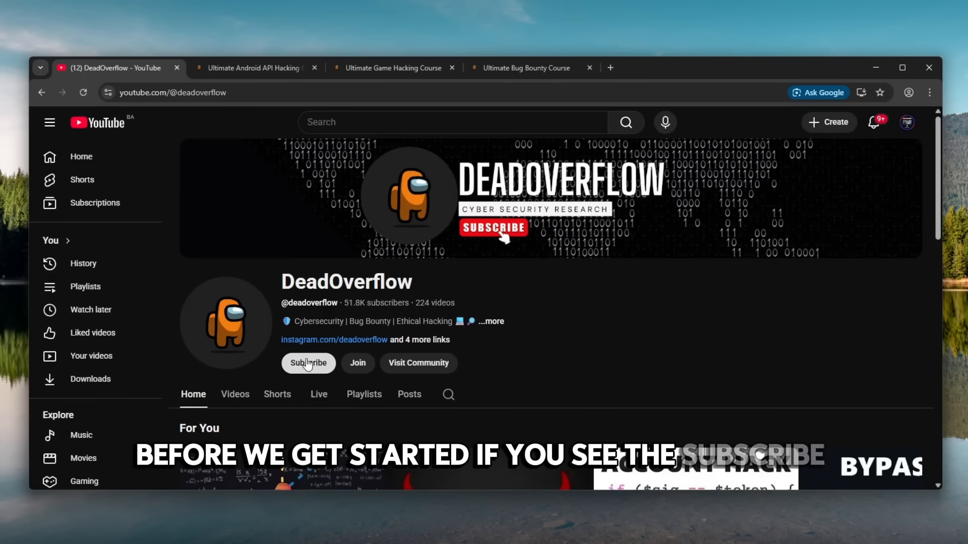
- Subscribe to the DeadOverflow channel on its YouTube page
left_click(308, 363)
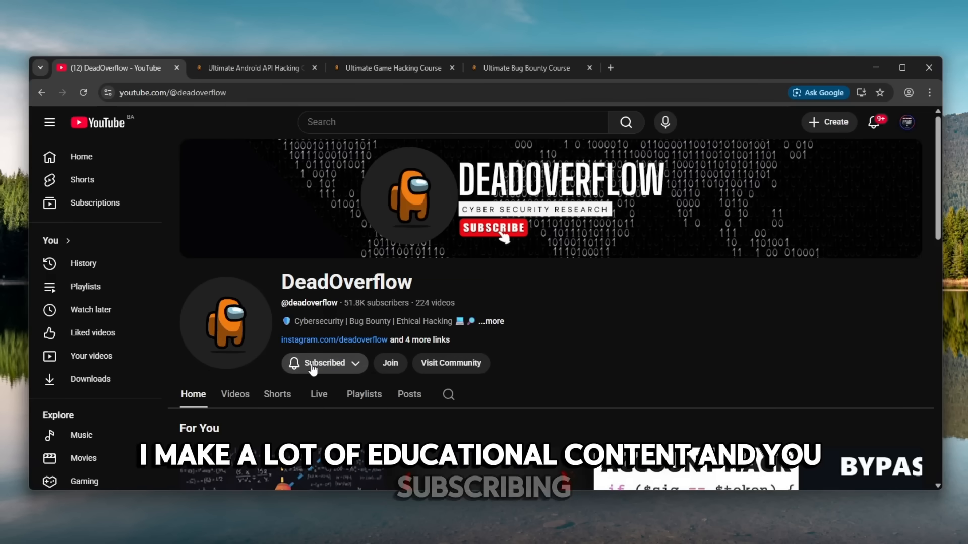
left_click(253, 68)
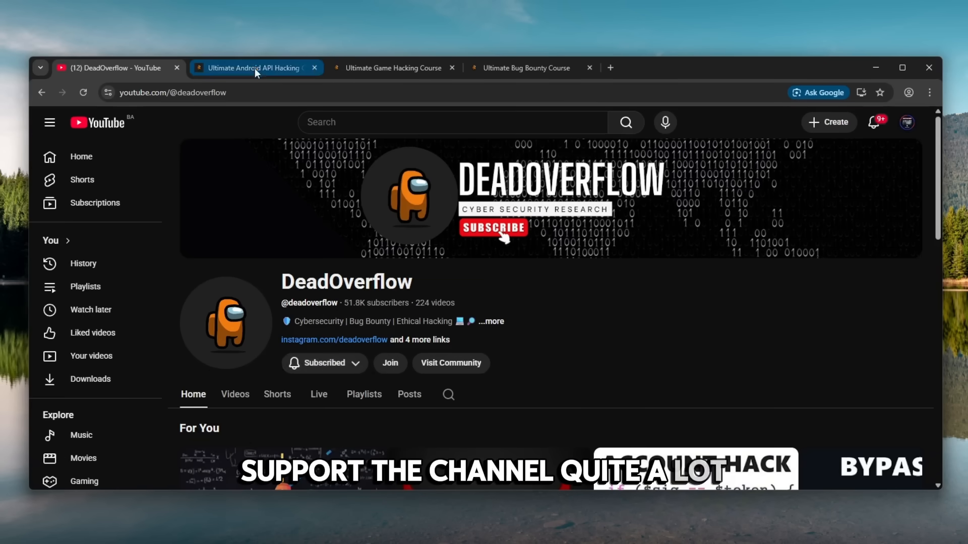
- Scroll through the Android API, Game Hacking and Ultimate Bug Bounty course pages
left_click(253, 68)
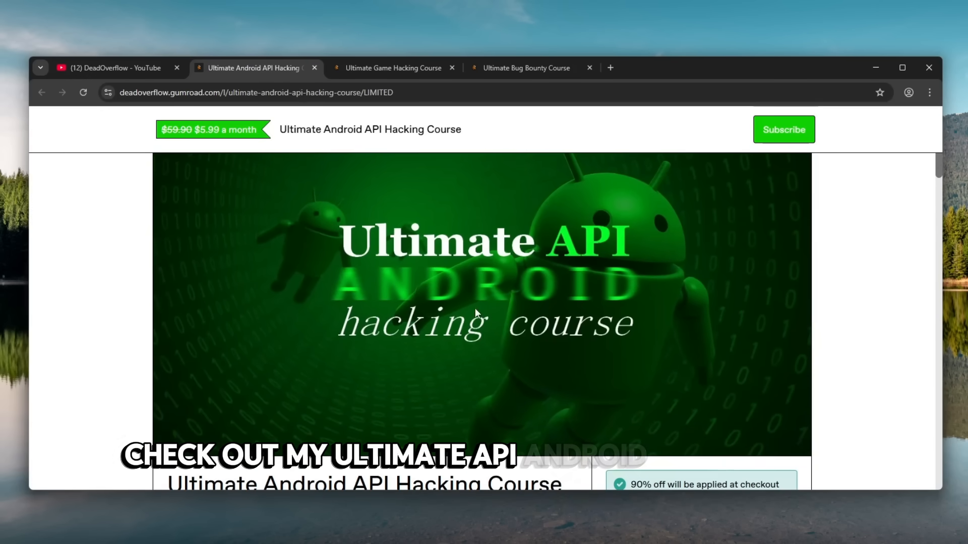
scroll("down", 3)
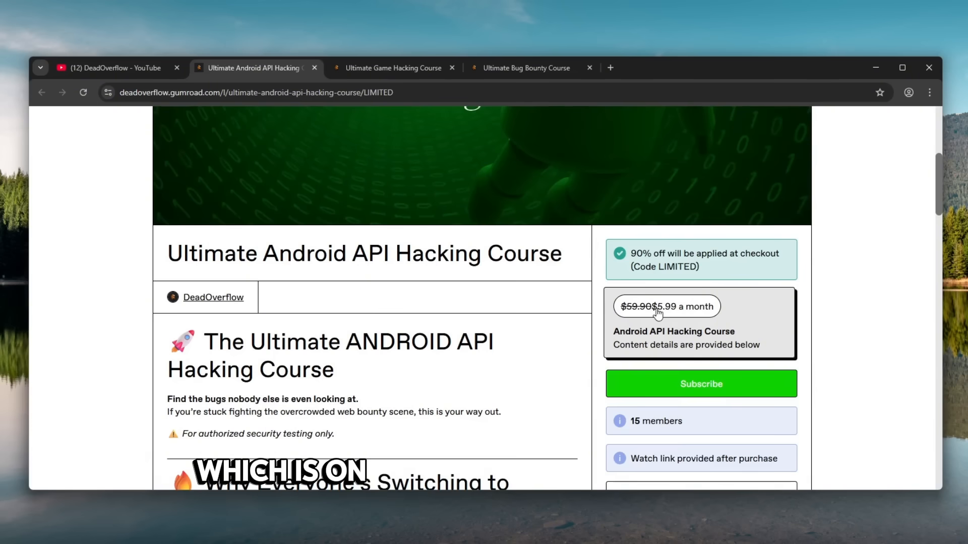
scroll("down", 3)
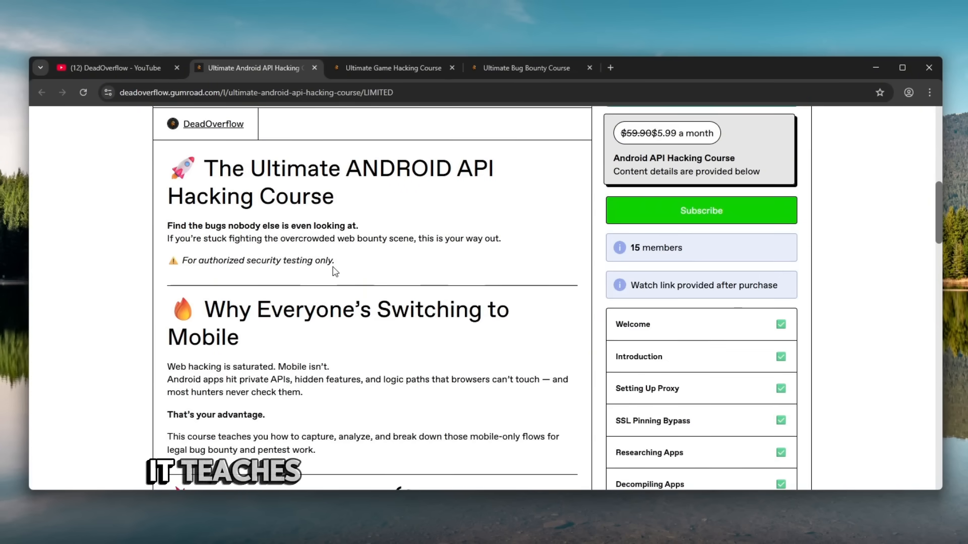
left_click(393, 68)
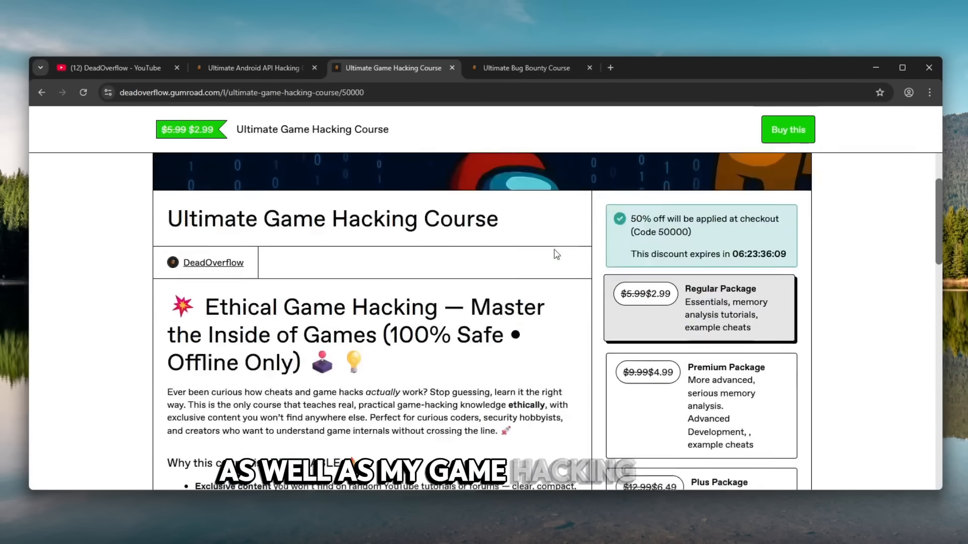
scroll("down", 3)
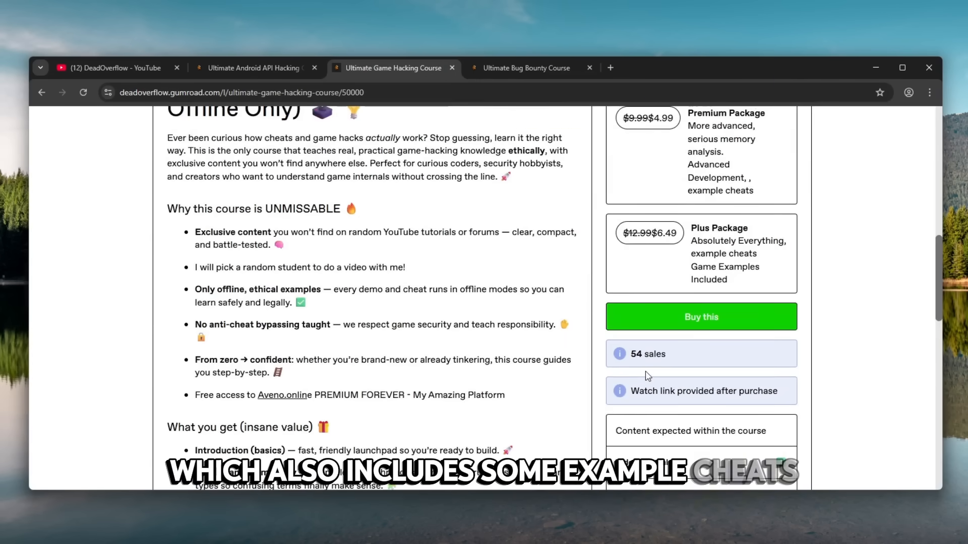
scroll("up", 3)
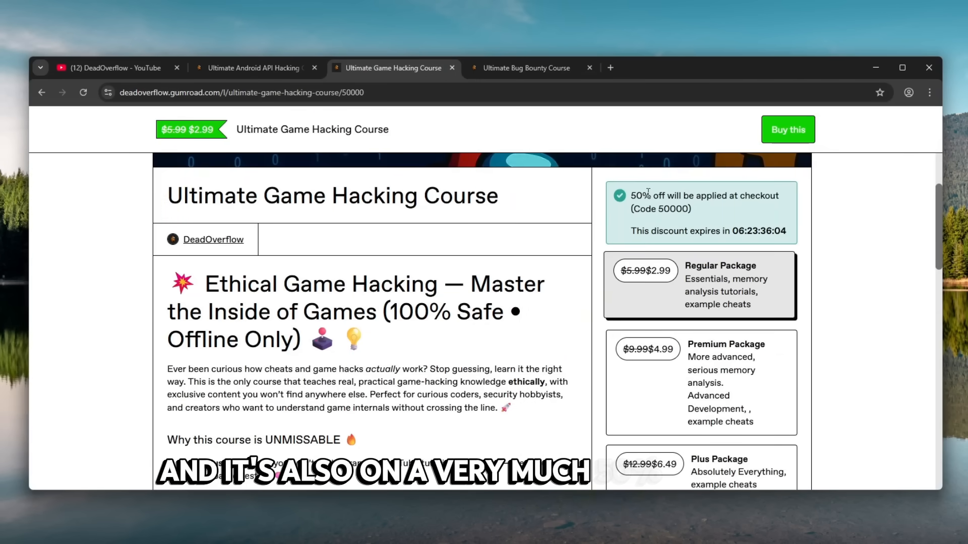
left_click(526, 68)
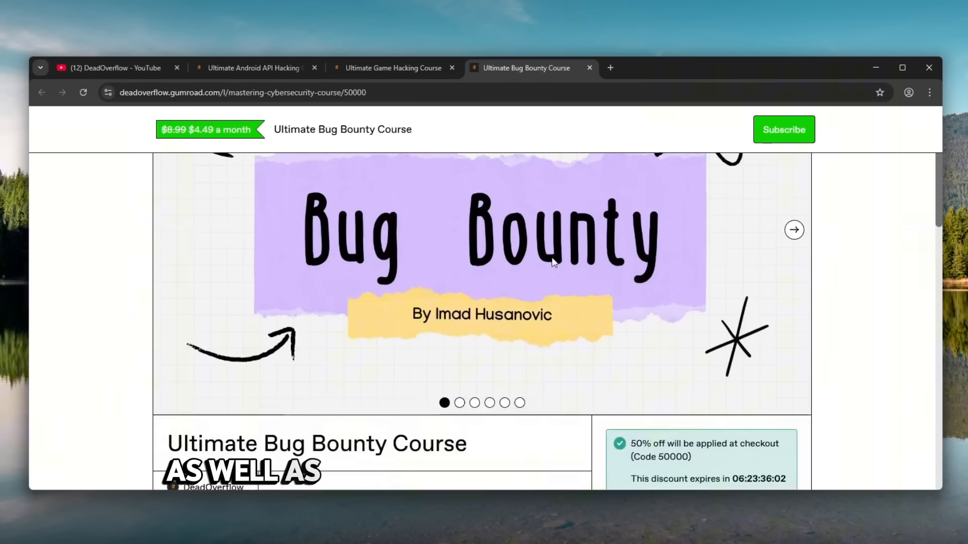
scroll("down", 3)
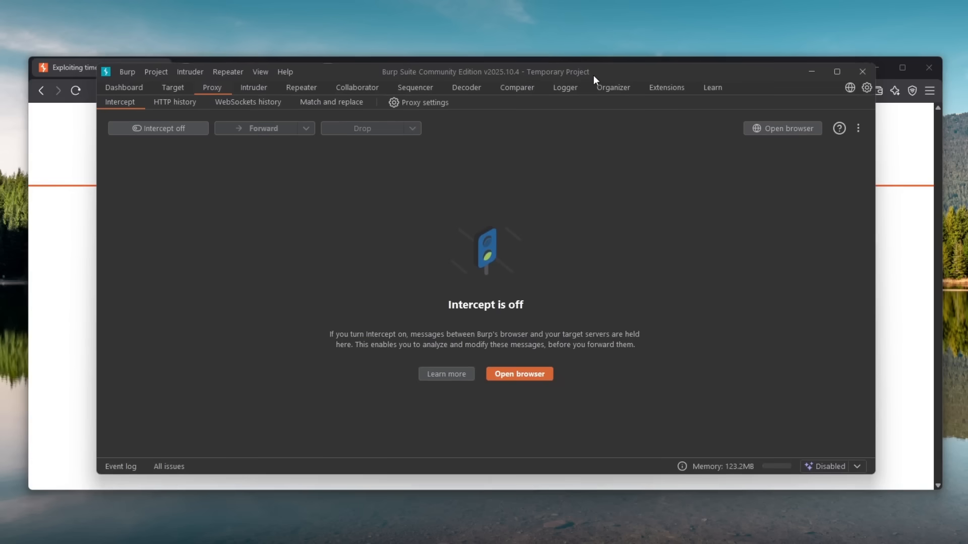
mouse_move(812, 72)
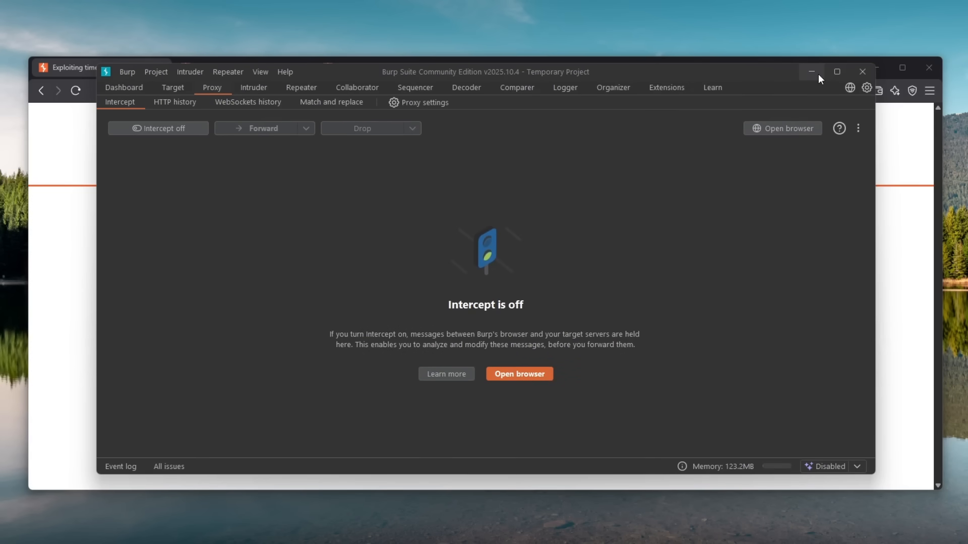
- Hide Burp and return to the lab's forgot-password form
left_click(301, 88)
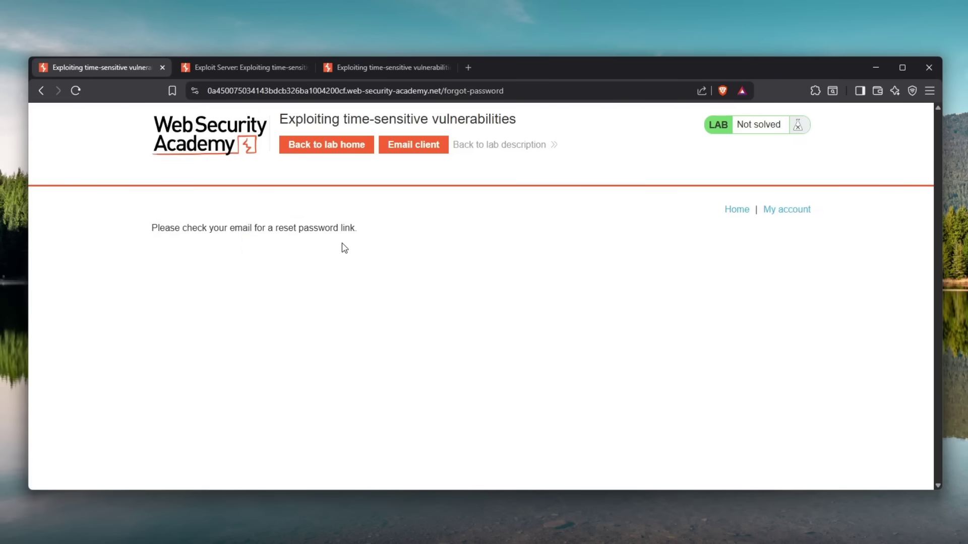
left_click(41, 91)
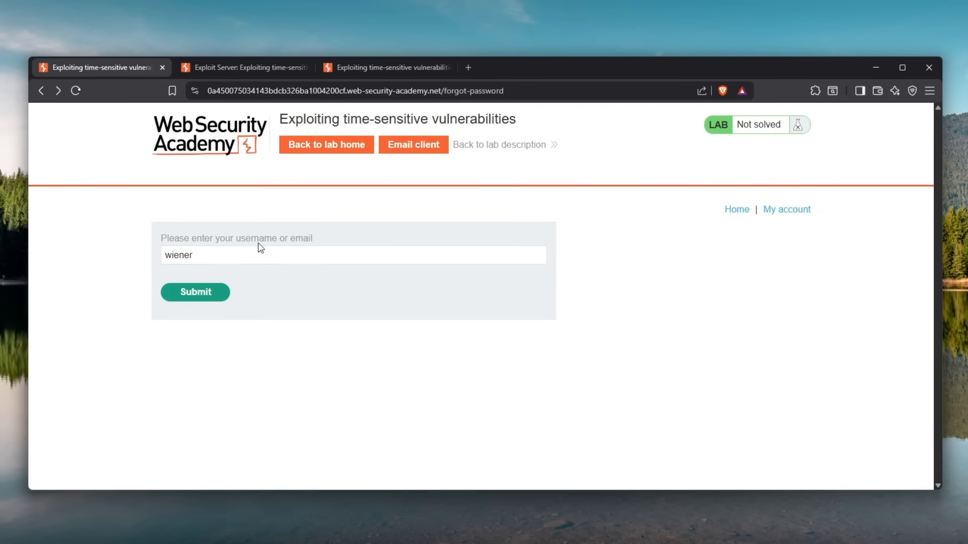
left_click(440, 67)
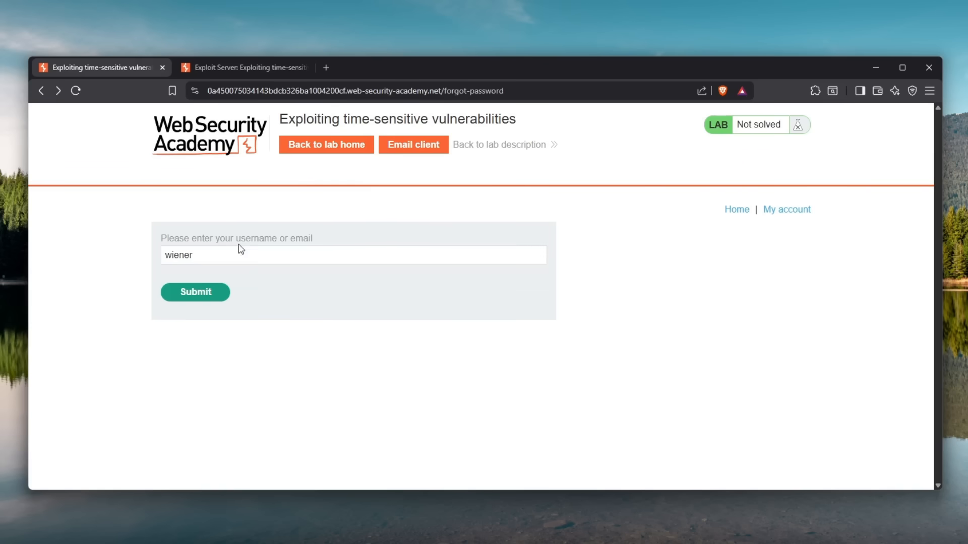
- Enable FoxyProxy's Burp profile and resubmit wiener's password reset request
left_click(815, 90)
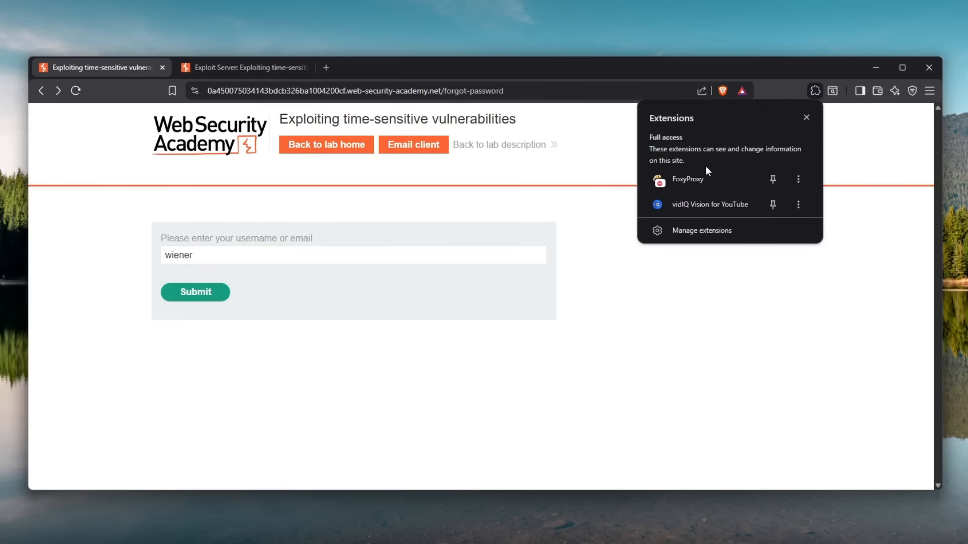
left_click(659, 179)
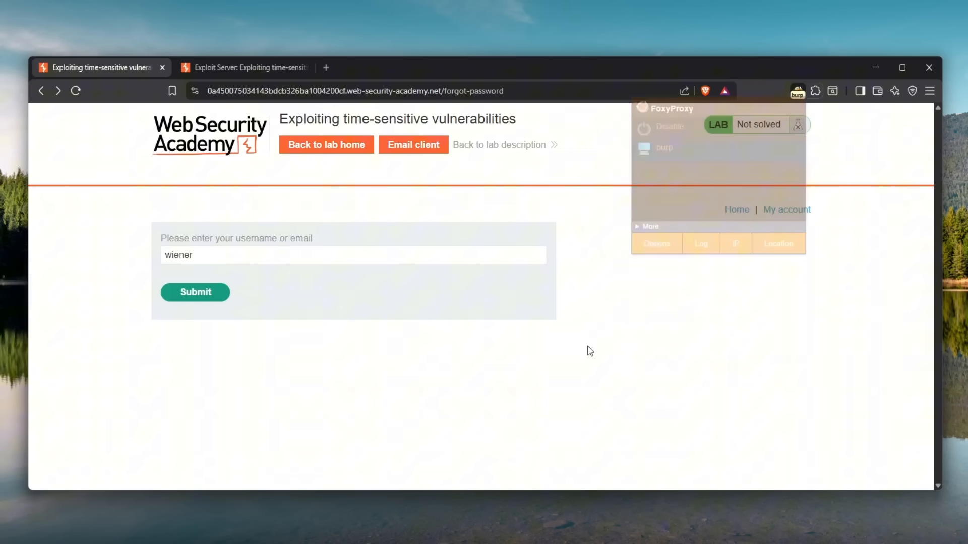
left_click(195, 292)
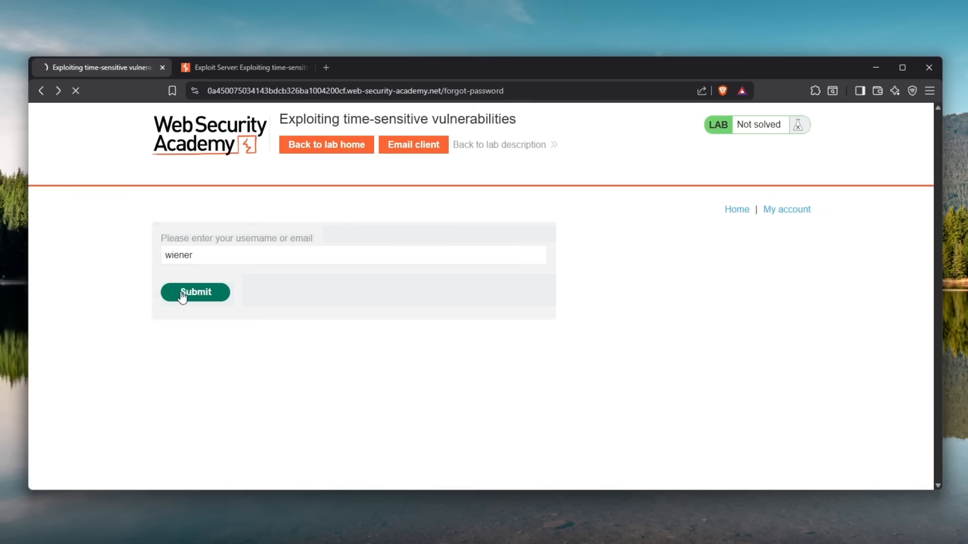
left_click(195, 292)
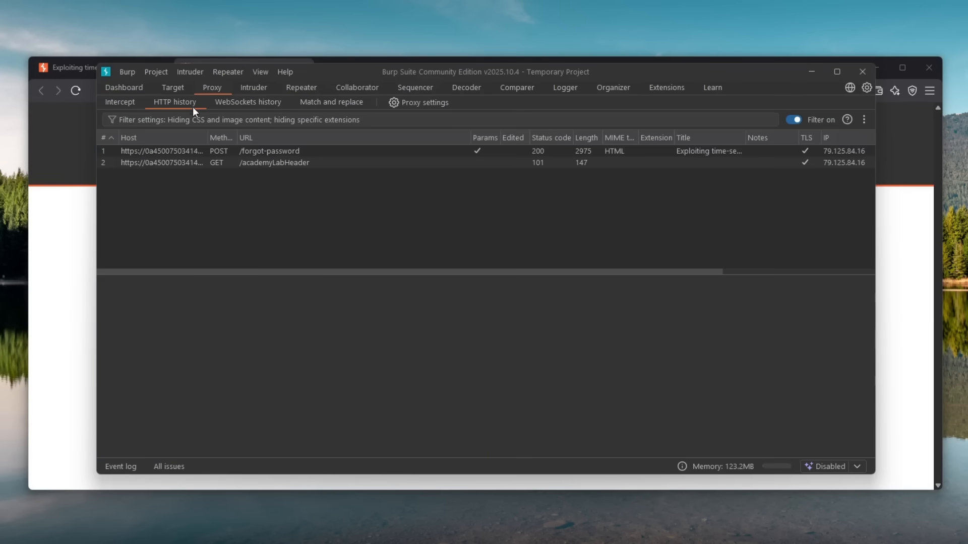
- Open the captured POST /forgot-password in Repeater and inspect its session cookie and wiener body
left_click(269, 151)
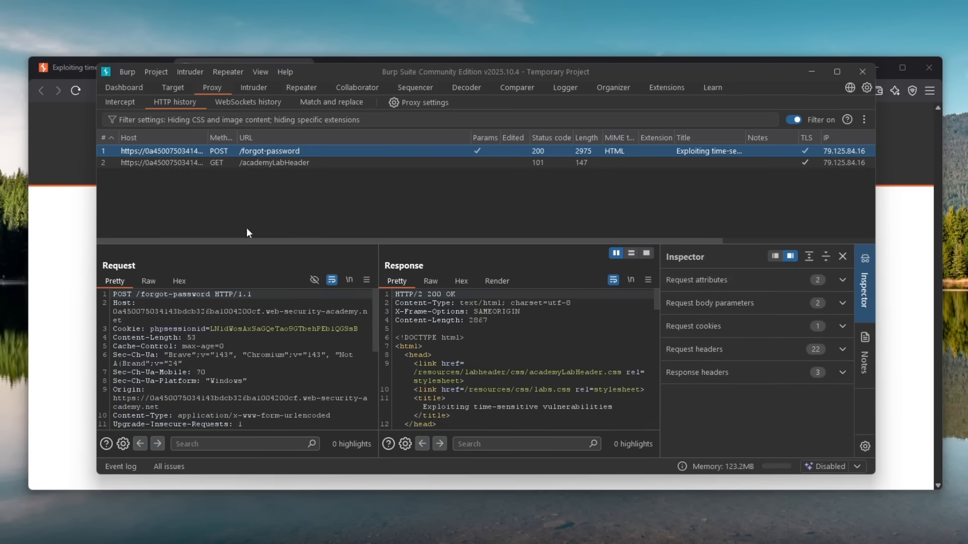
mouse_move(302, 87)
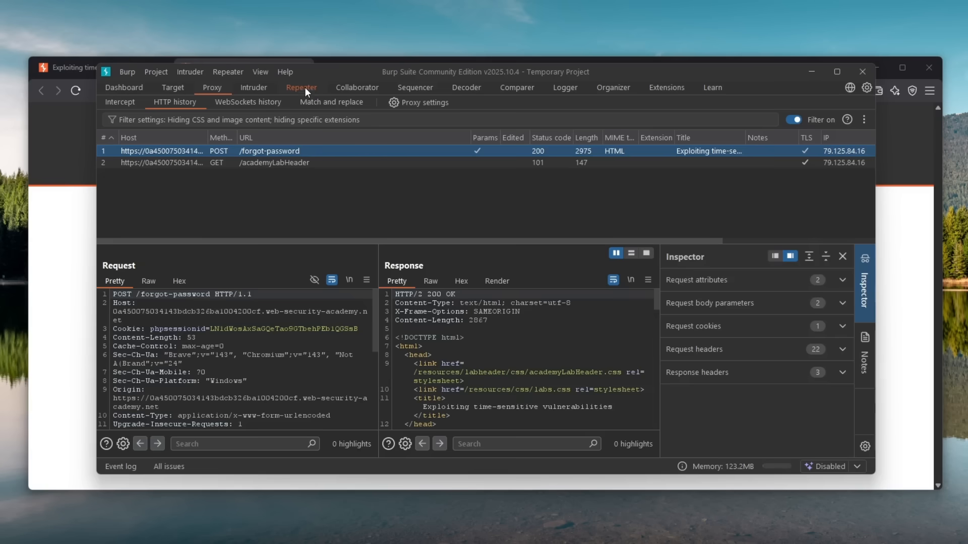
left_click(302, 87)
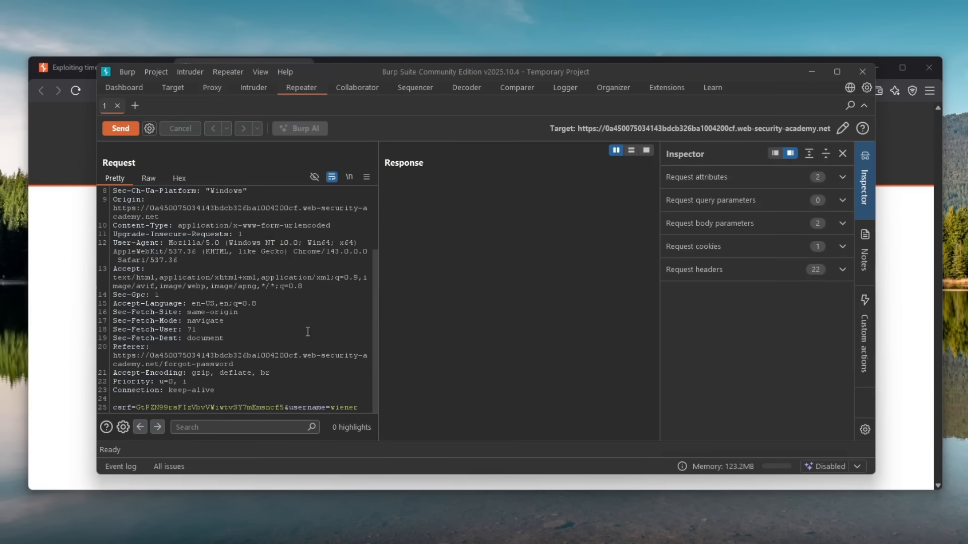
mouse_move(141, 402)
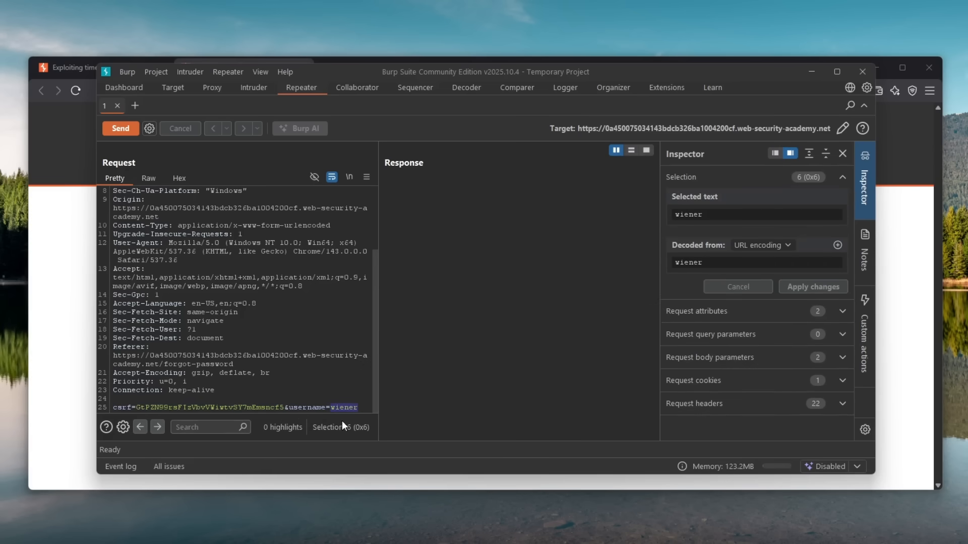
scroll("up", 3)
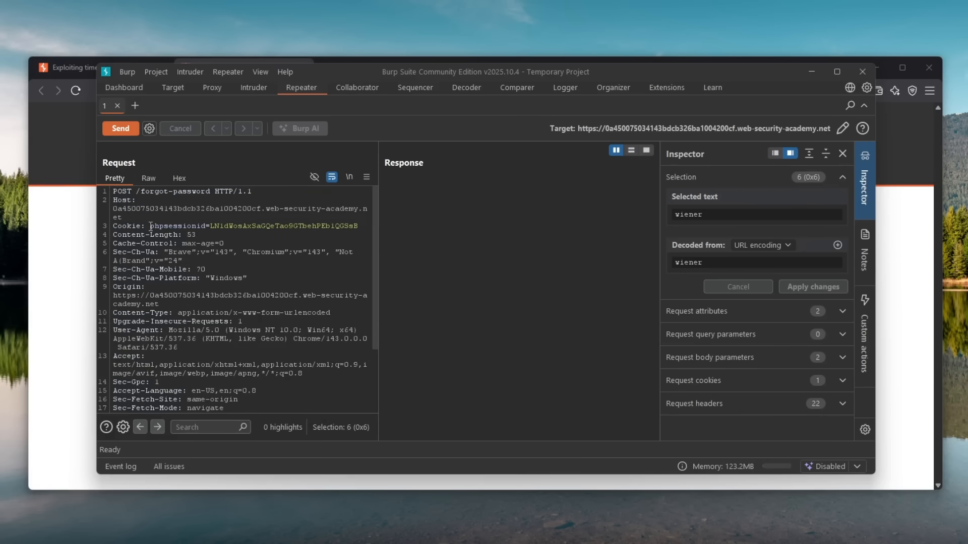
double_click(158, 226)
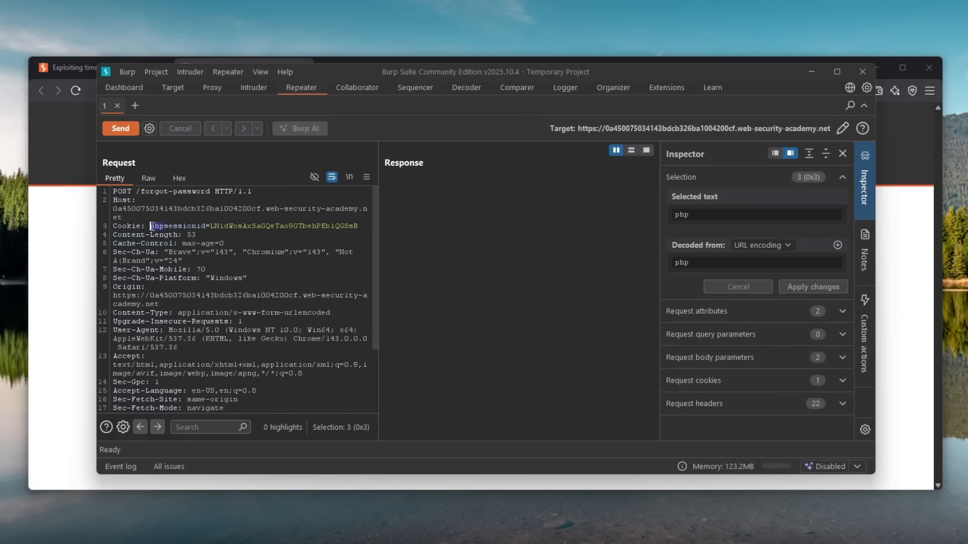
mouse_move(313, 231)
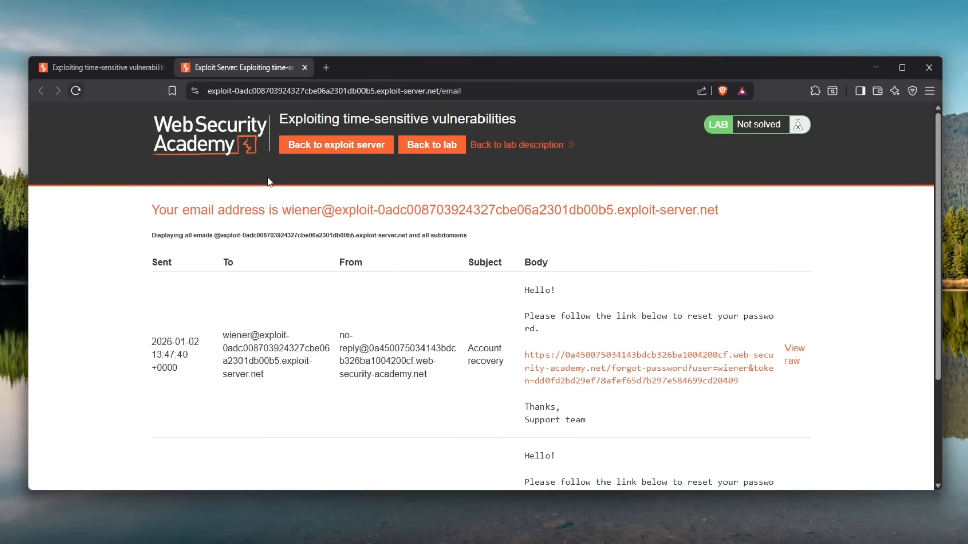
scroll("down", 3)
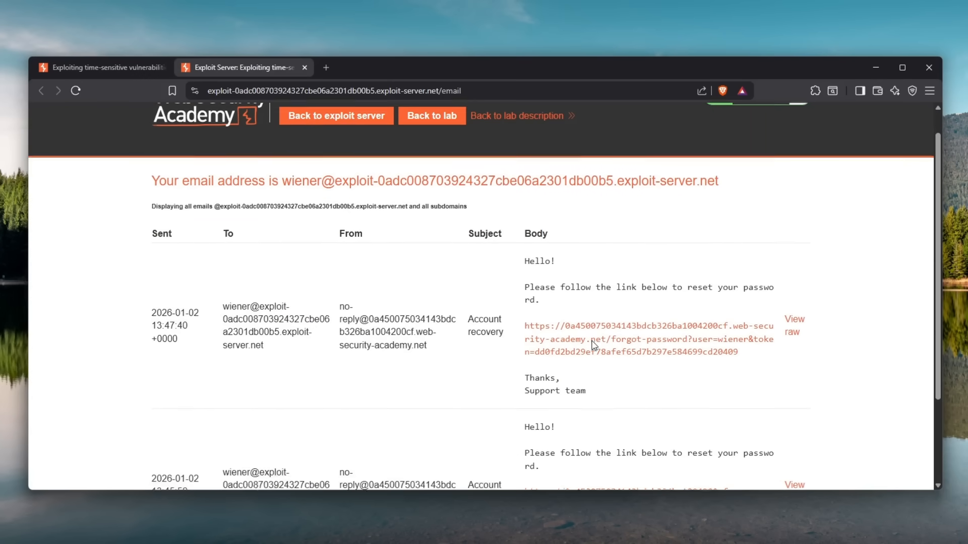
scroll("down", 3)
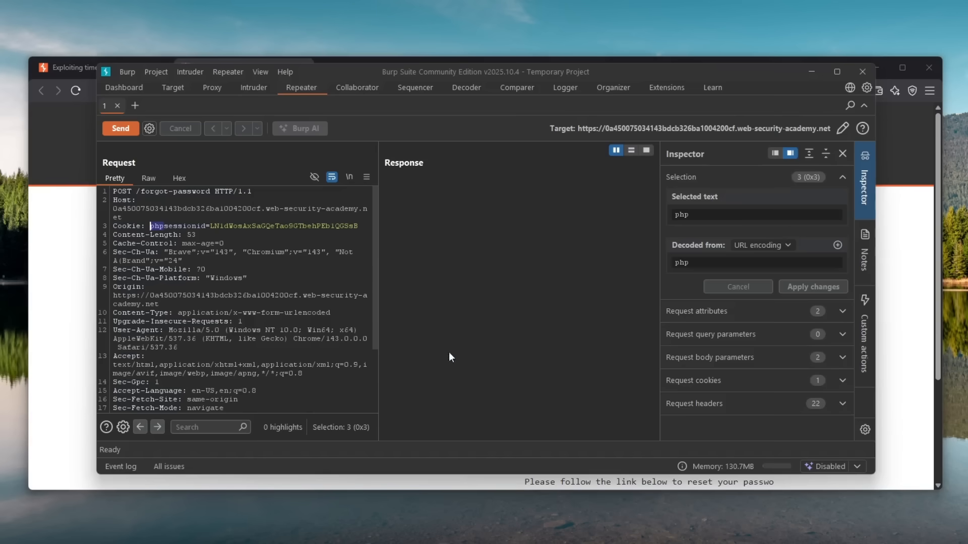
mouse_move(874, 129)
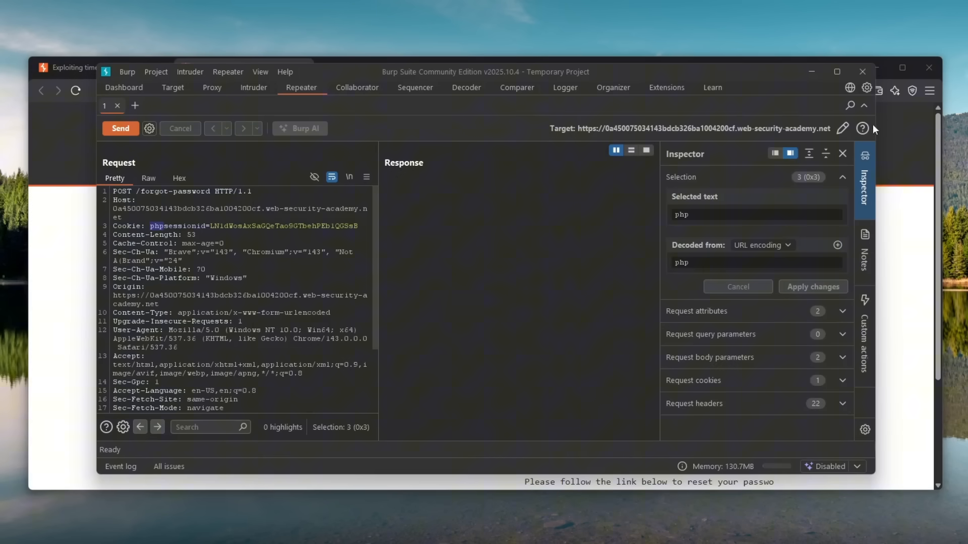
- Send with an altered Host header, noting 421 Invalid host, then resend the original for 200 OK
left_click(842, 153)
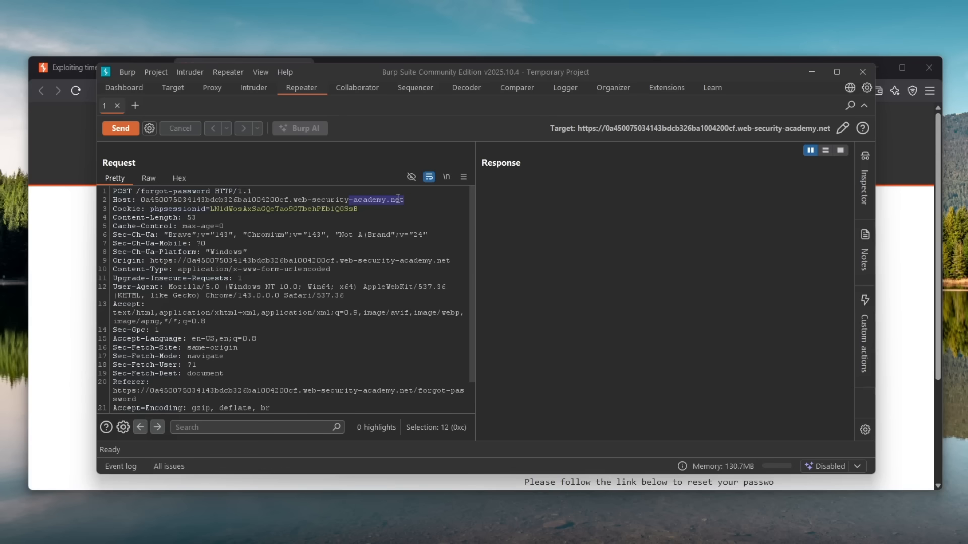
left_click(405, 200)
type("2")
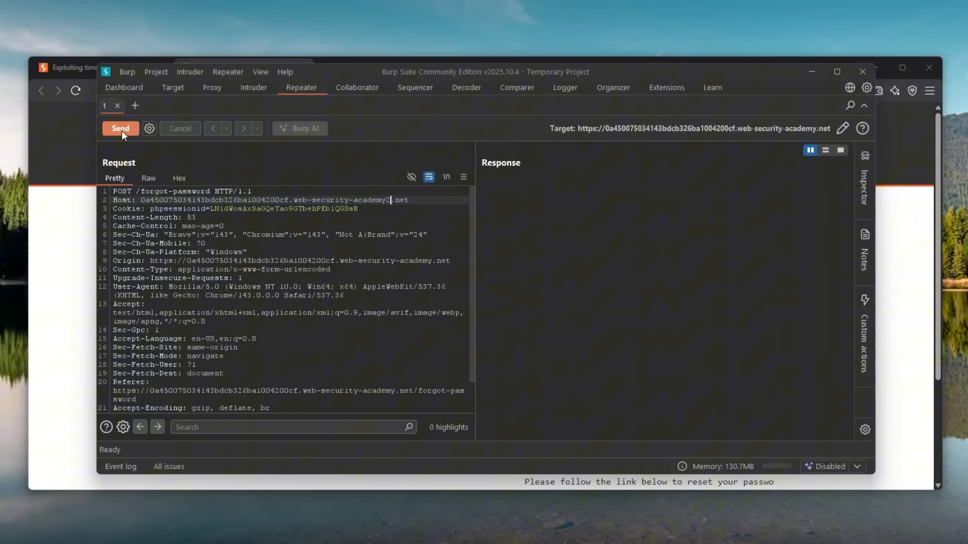
mouse_move(121, 129)
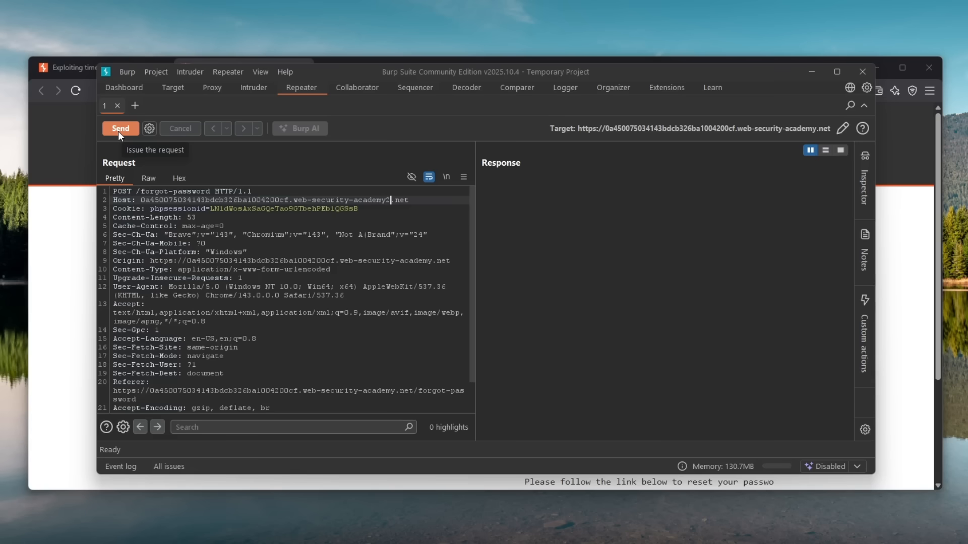
left_click(120, 128)
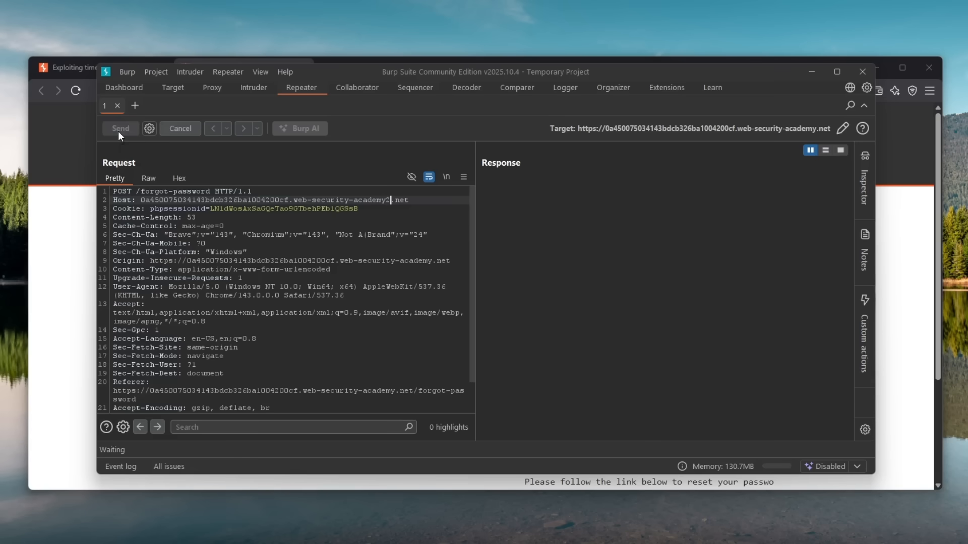
left_click(121, 129)
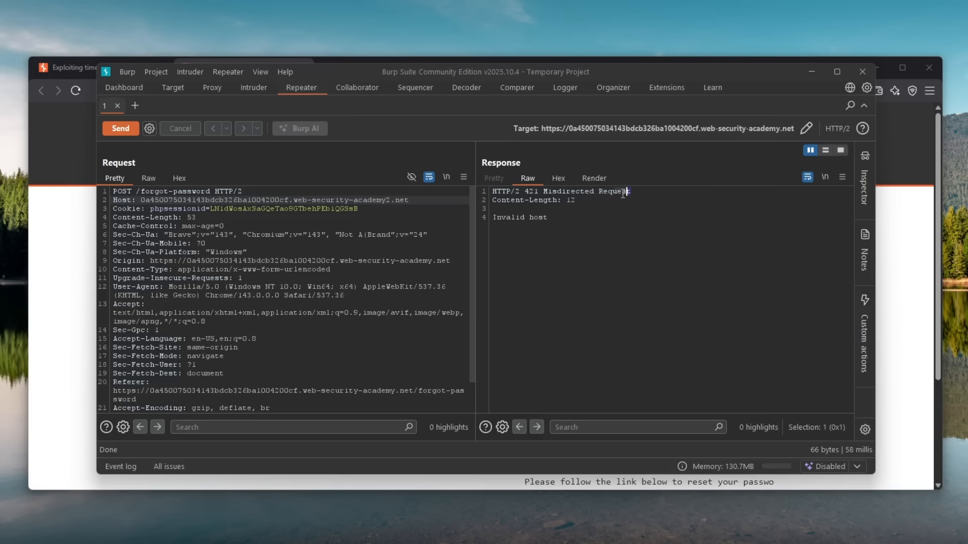
double_click(525, 217)
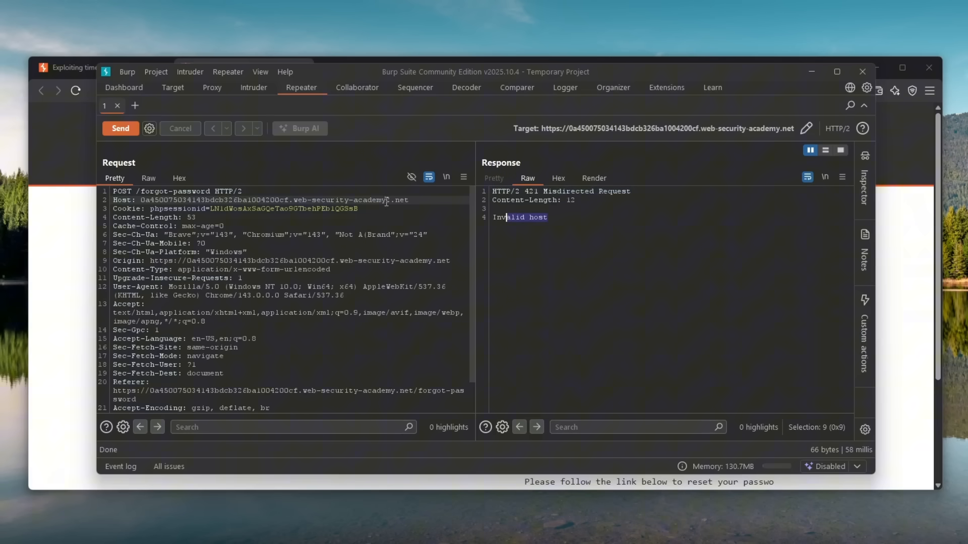
mouse_move(103, 133)
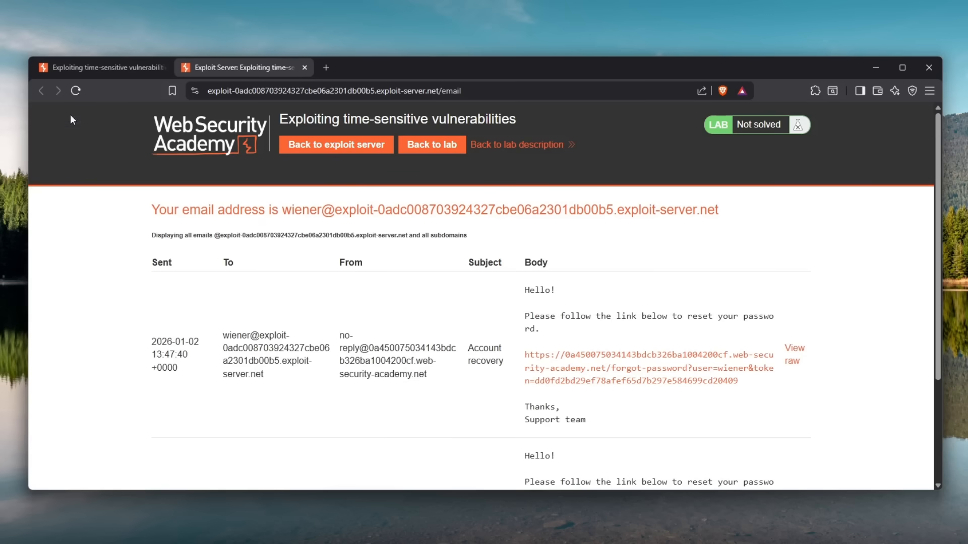
scroll("down", 3)
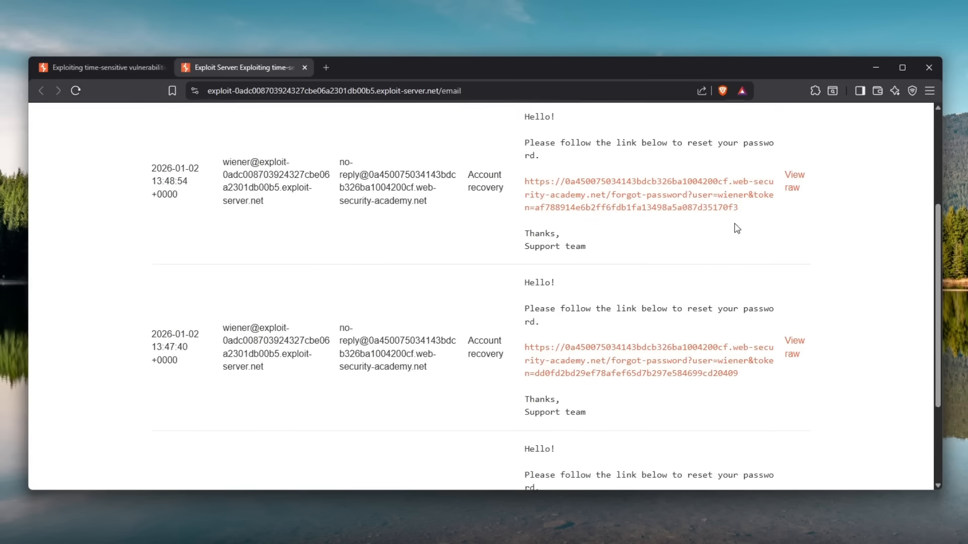
double_click(632, 207)
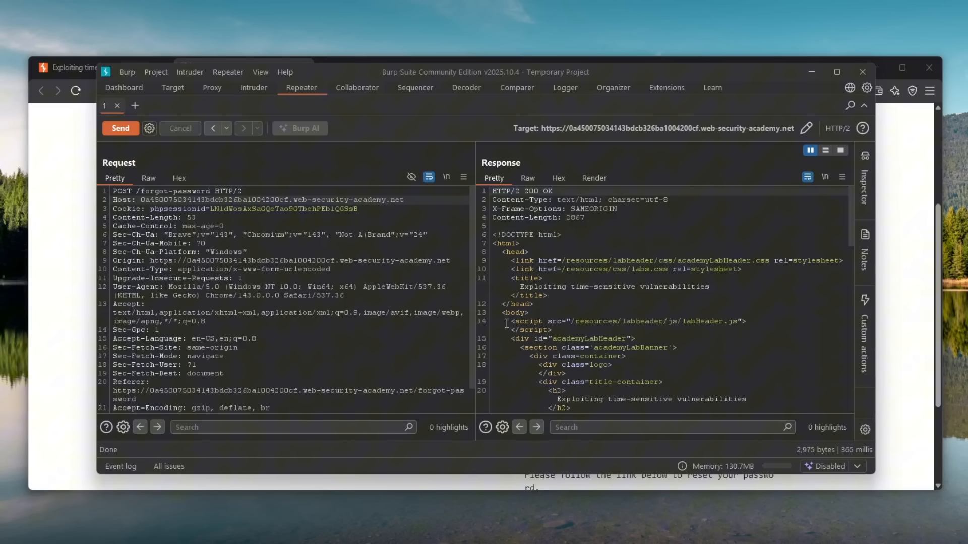
- Append &username=carlos after username=wiener in the request body and send it
left_click(385, 200)
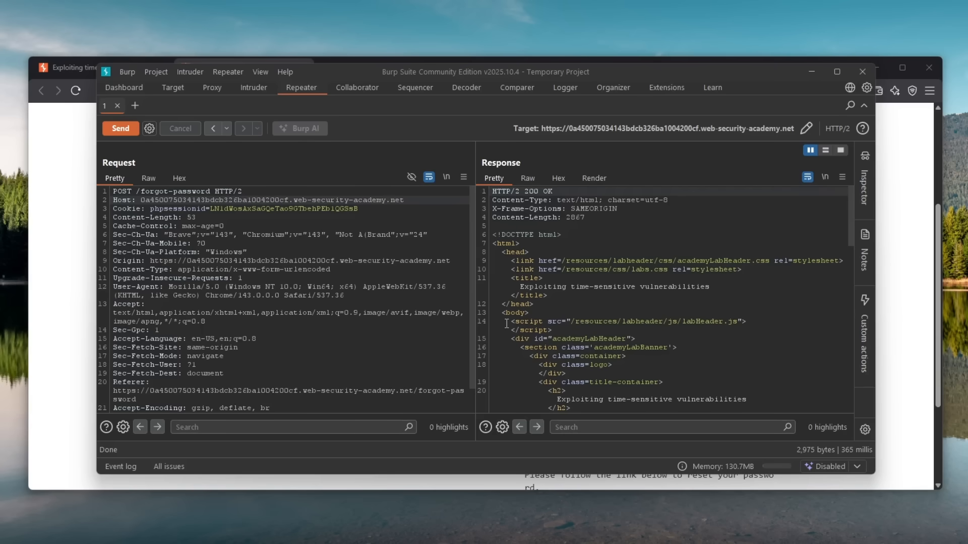
scroll("down", 3)
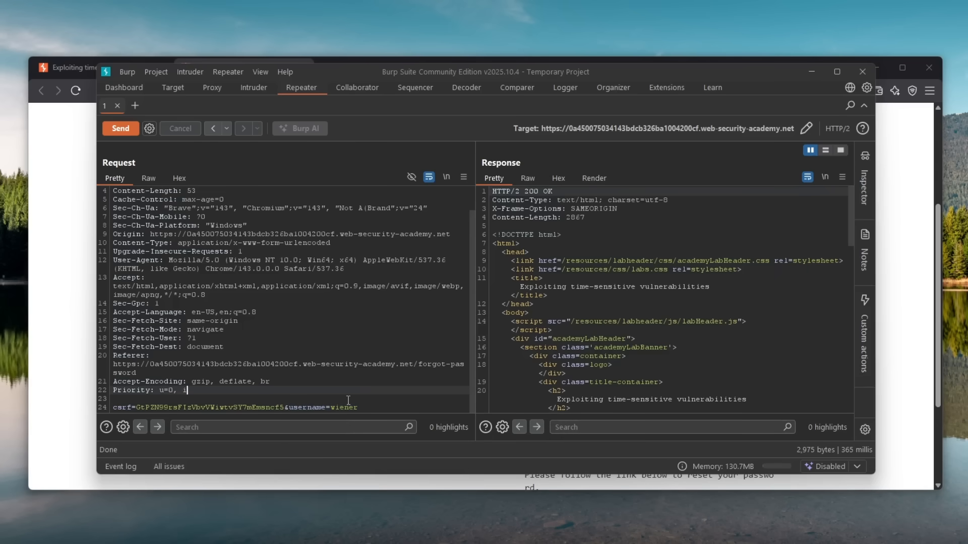
double_click(344, 407)
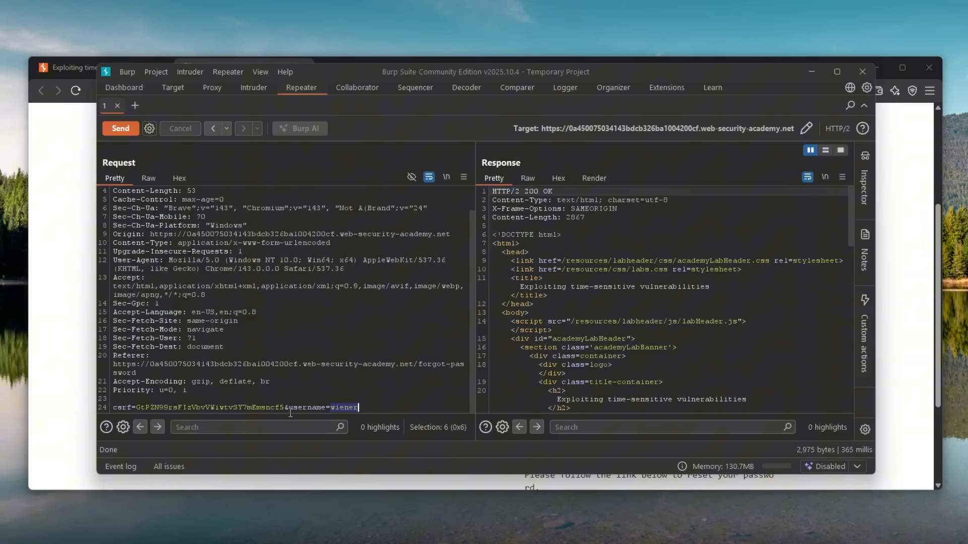
type("&username=wiener")
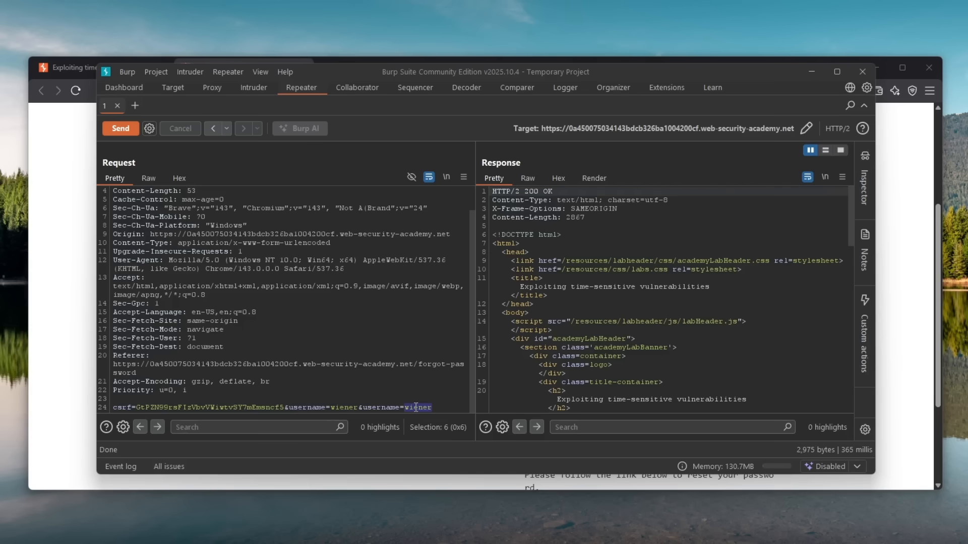
type("carlos")
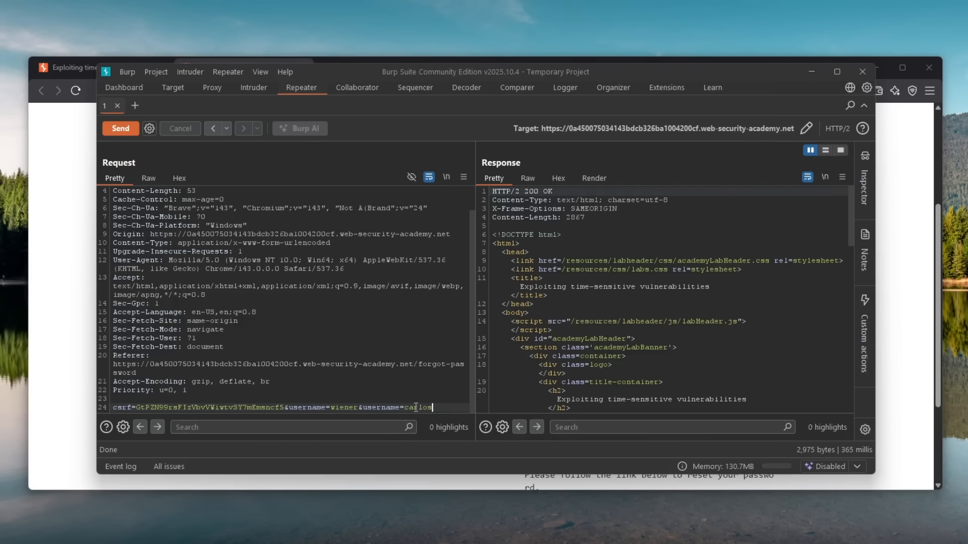
left_click(120, 129)
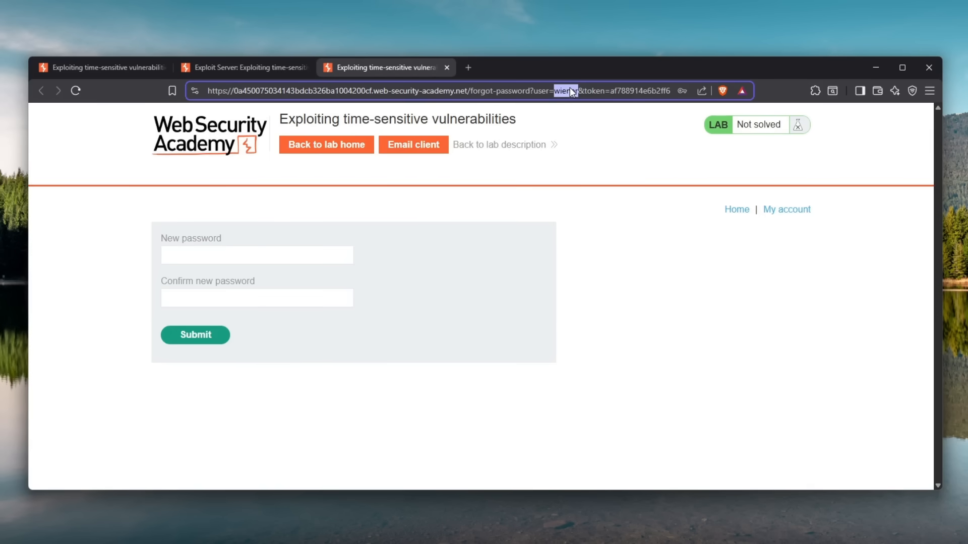
- Load wiener's reset link with user=carlos, note 'Invalid token', and return to the email client
key("Return")
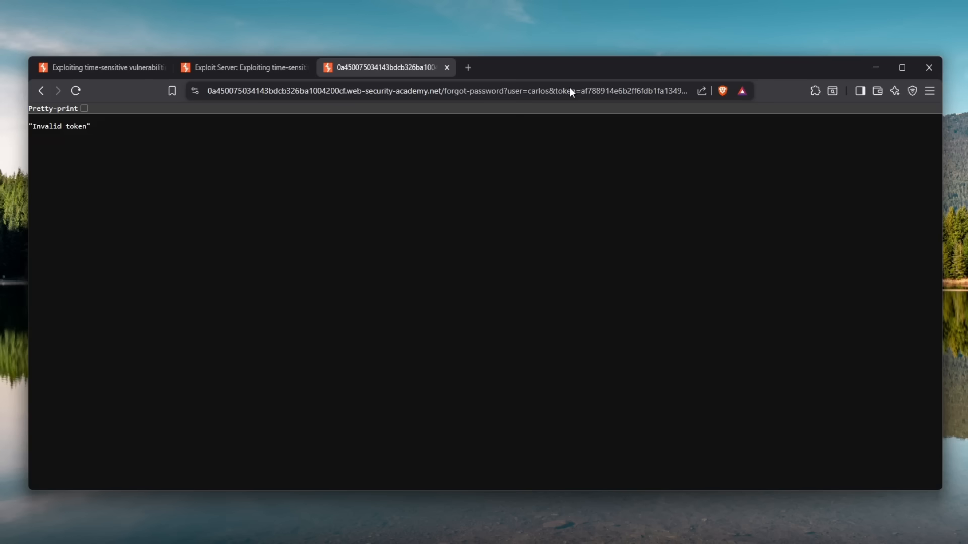
double_click(59, 126)
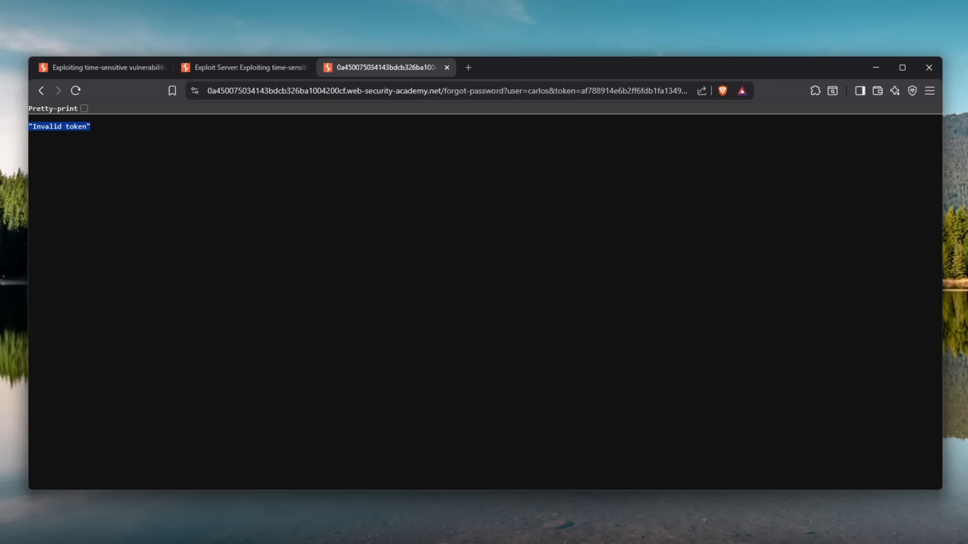
left_click(244, 67)
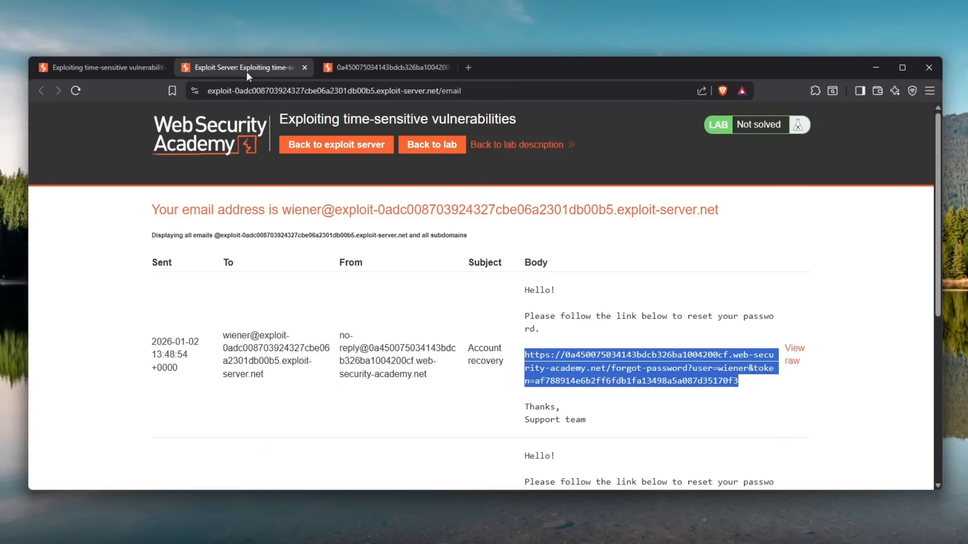
mouse_move(575, 283)
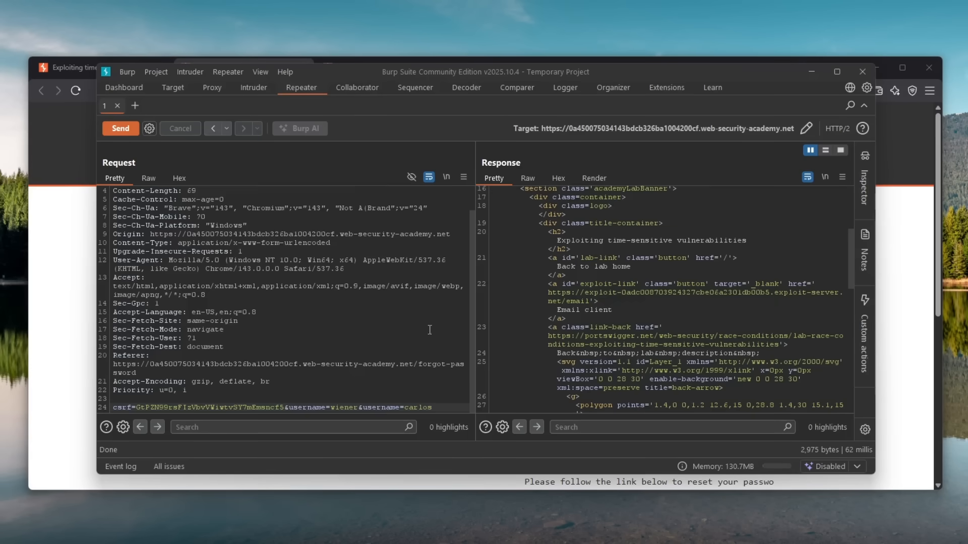
- Put Repeater tab 2 into a newly created tab group, Group 1
scroll("up", 3)
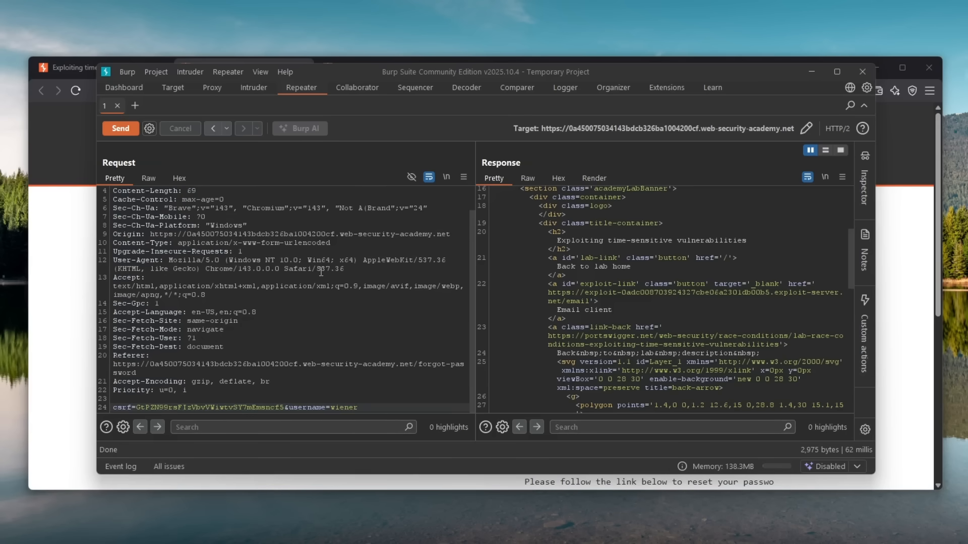
left_click(212, 87)
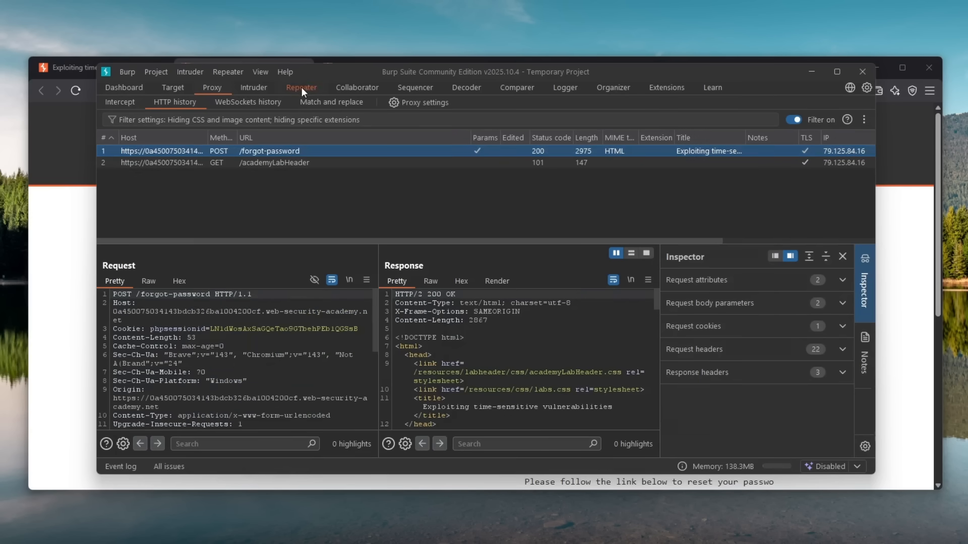
right_click(134, 105)
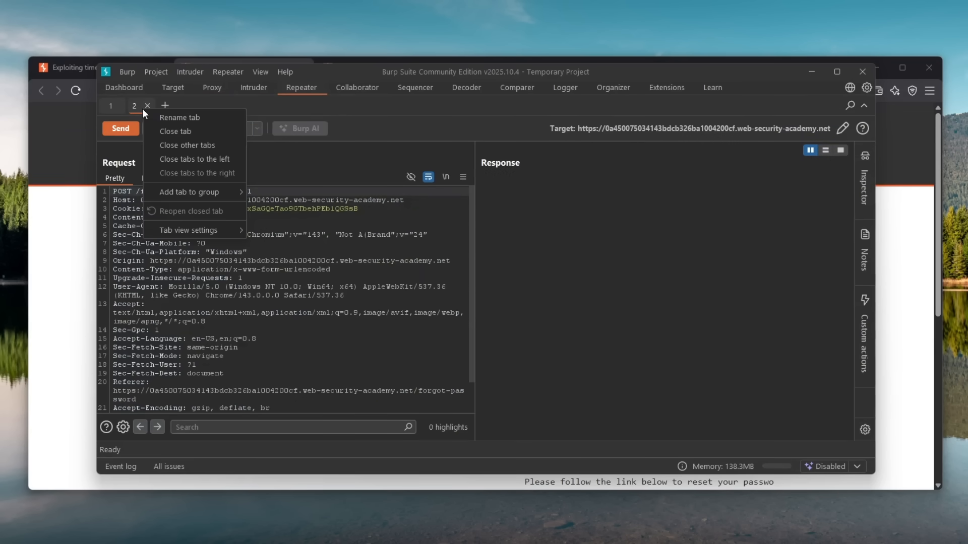
left_click(189, 192)
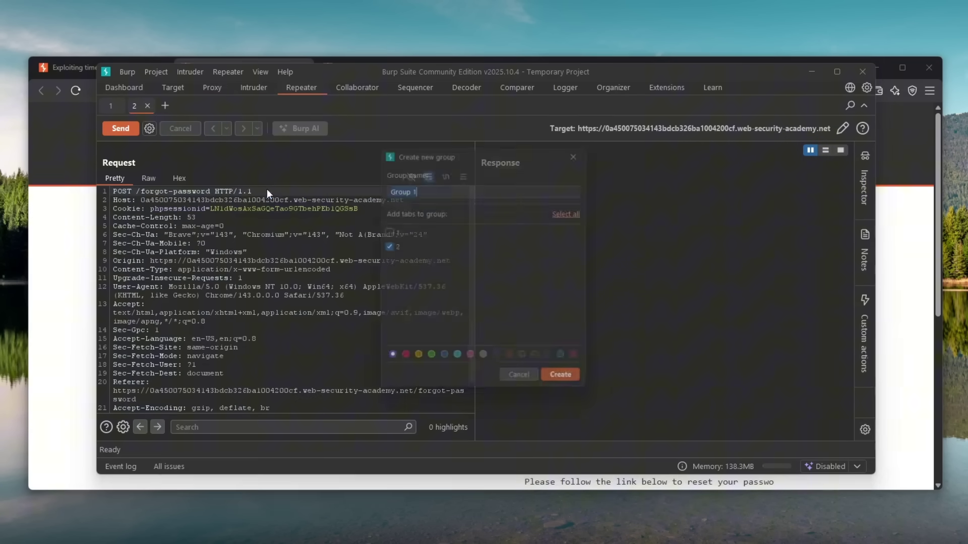
left_click(559, 374)
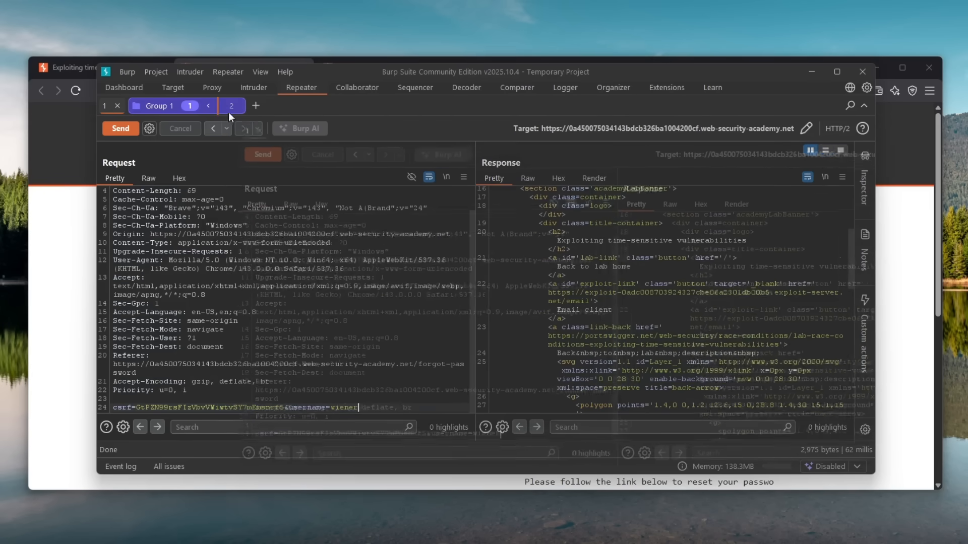
- Send the forgot-password request to Repeater again and add tab 3 to Group 1
left_click(212, 87)
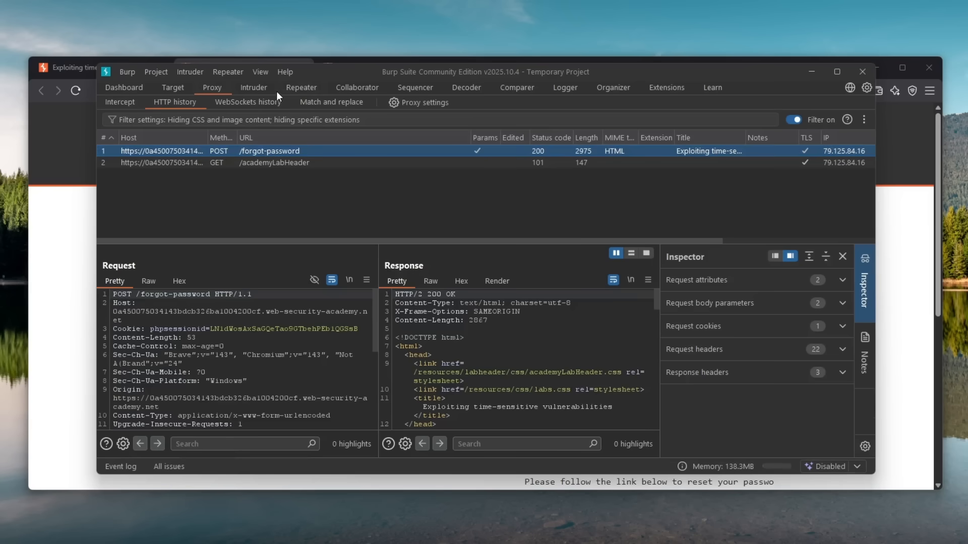
mouse_move(301, 87)
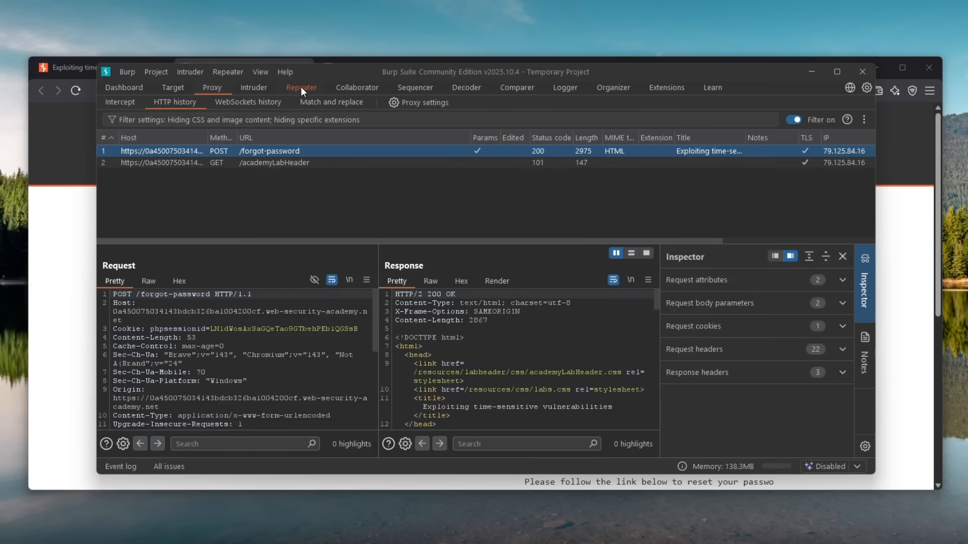
left_click(301, 87)
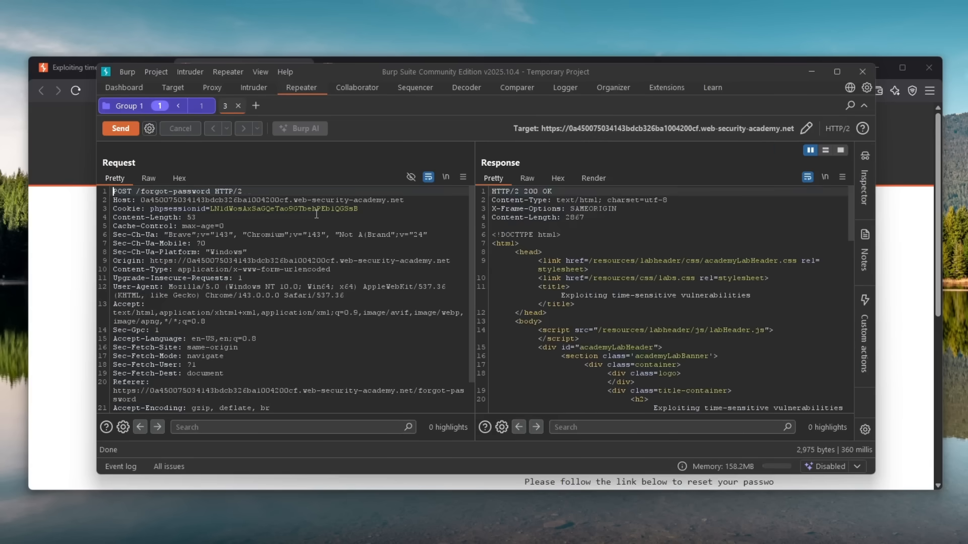
double_click(227, 190)
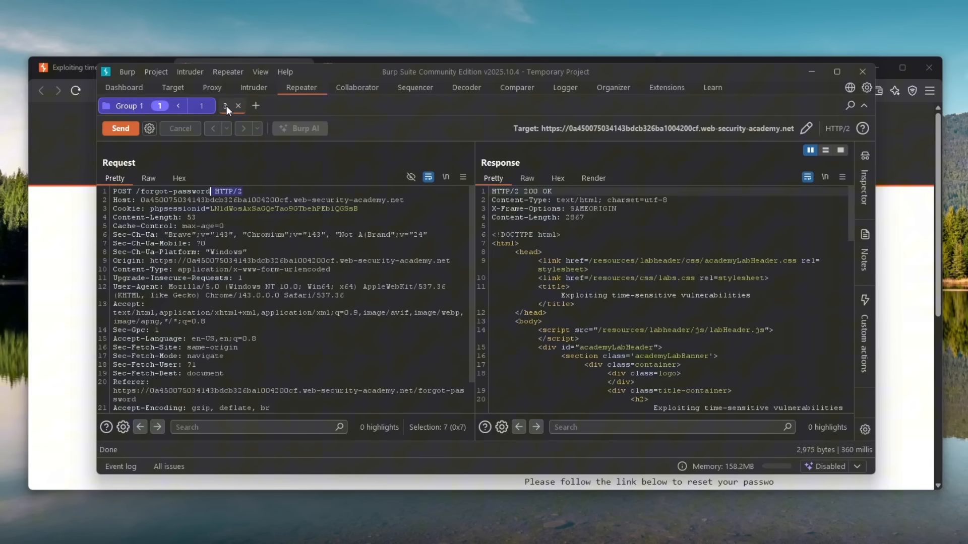
left_click(239, 105)
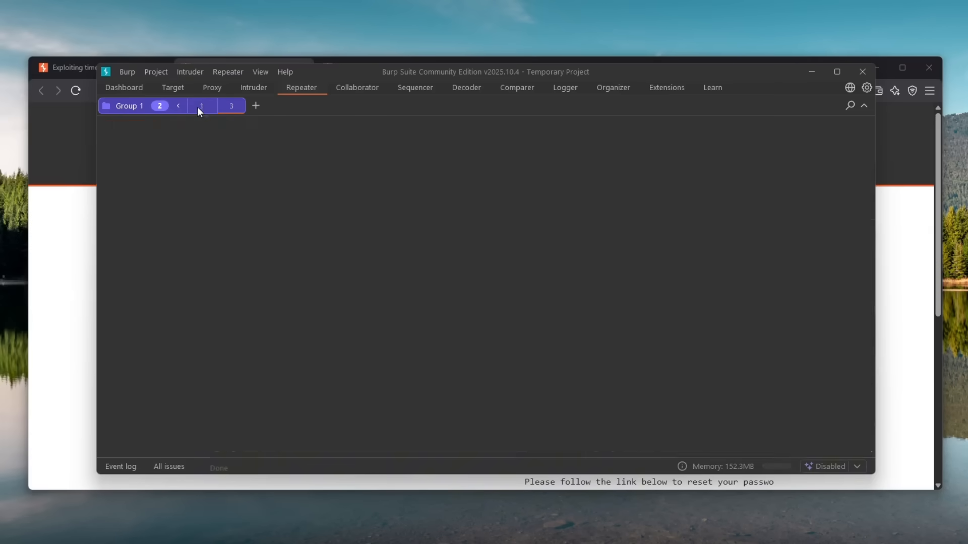
left_click(194, 105)
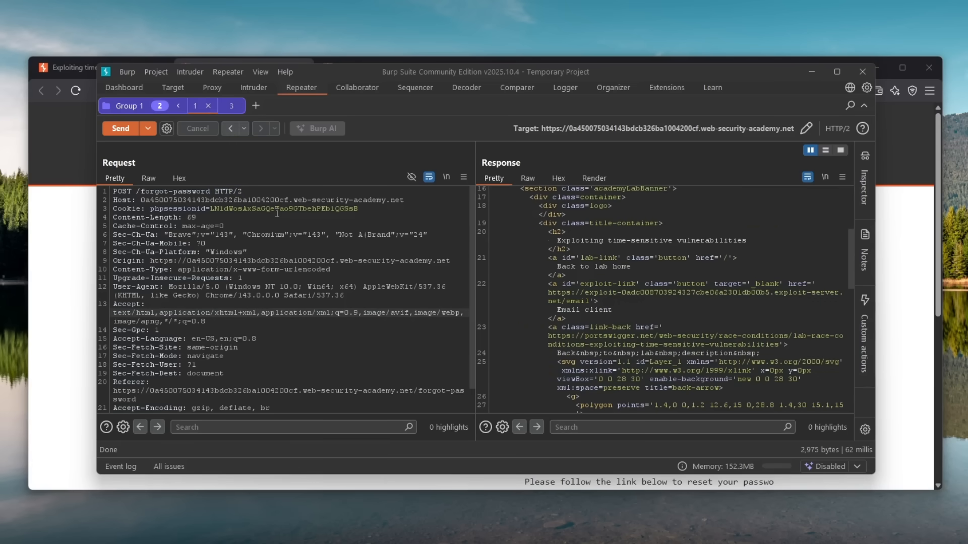
- Check request tabs 3 and 1, then send Group 1 in parallel as a single-packet attack
scroll("down", 3)
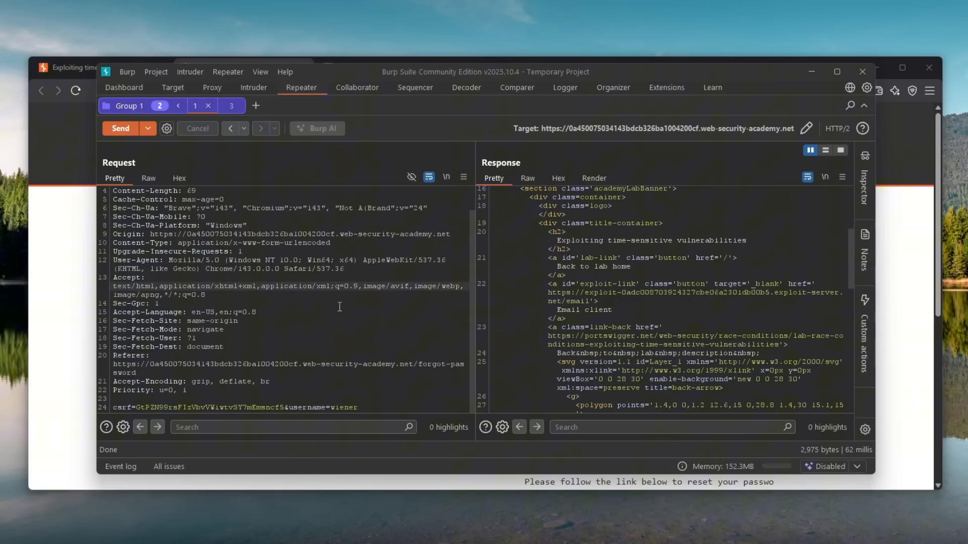
left_click(231, 106)
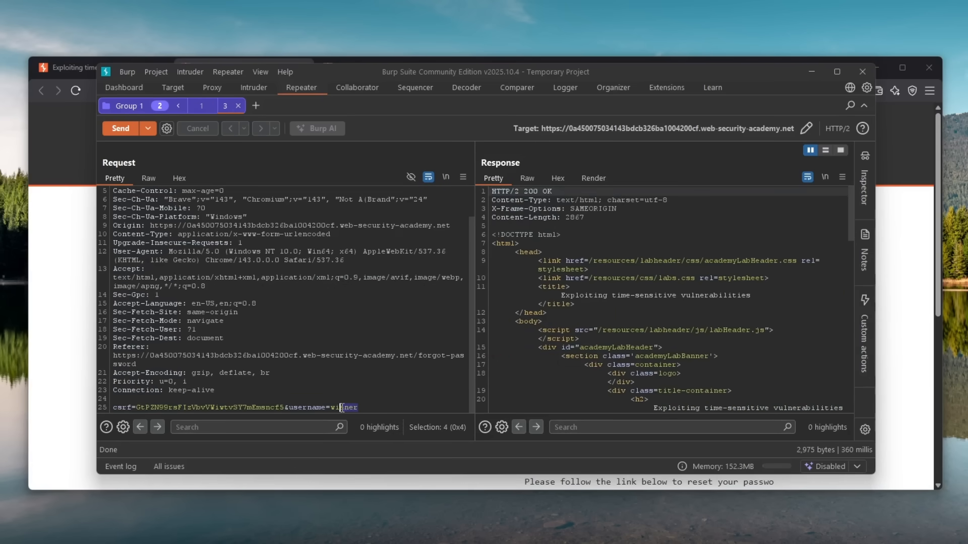
left_click(120, 128)
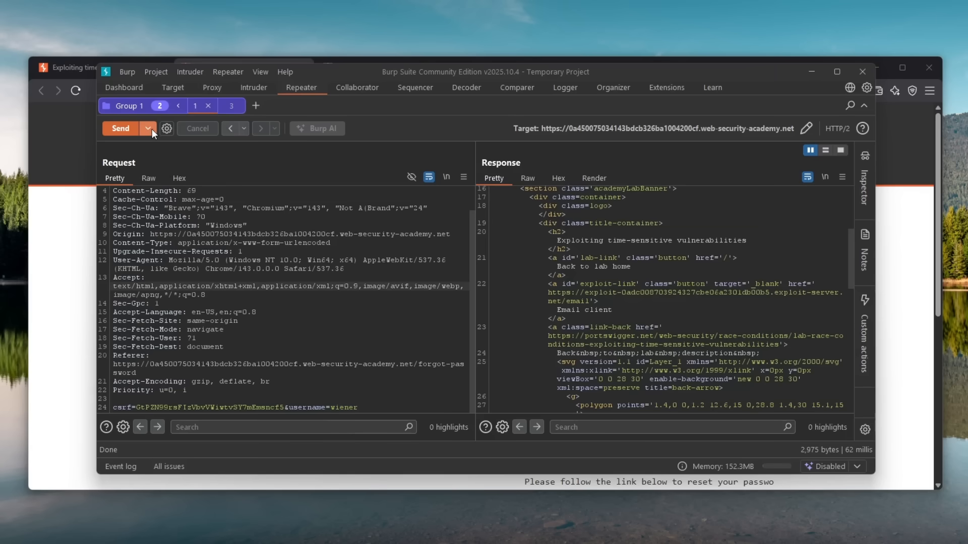
left_click(148, 128)
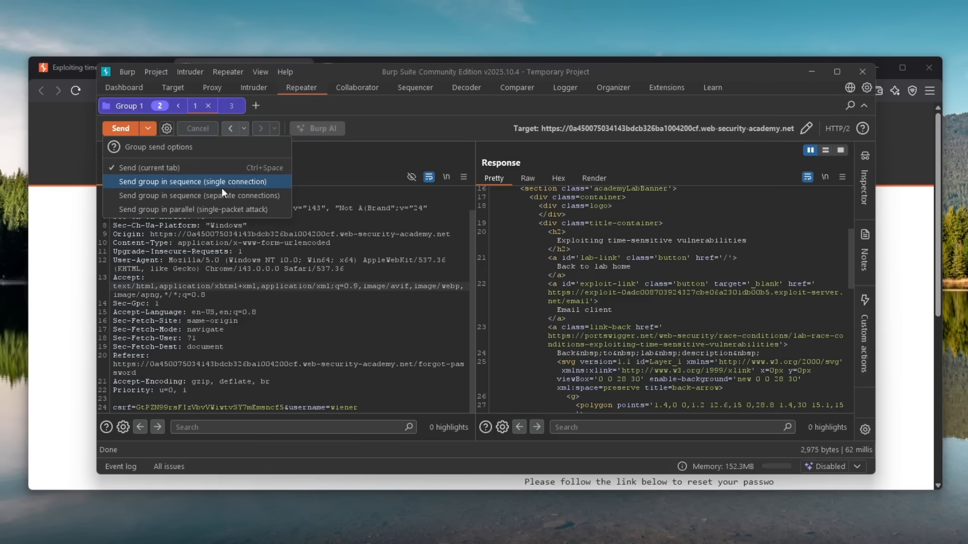
mouse_move(228, 210)
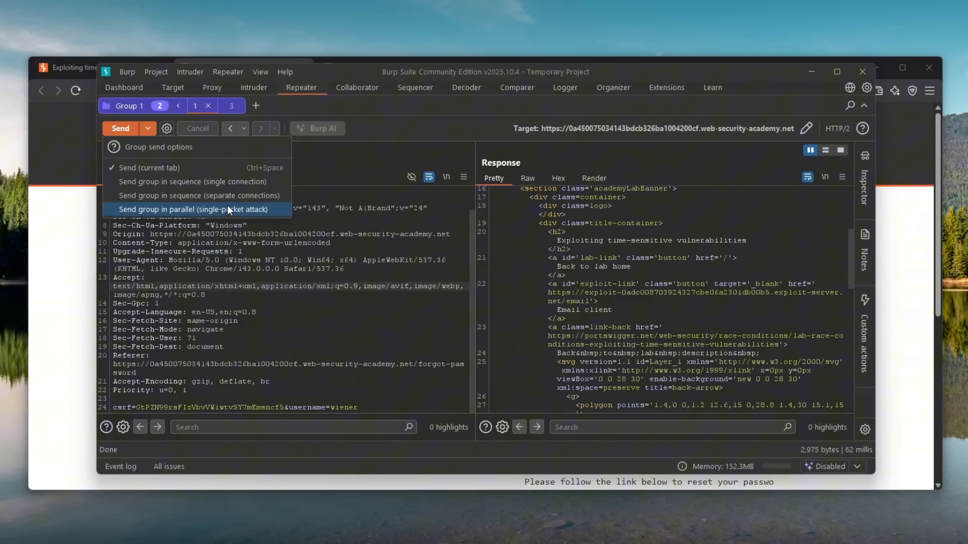
left_click(192, 209)
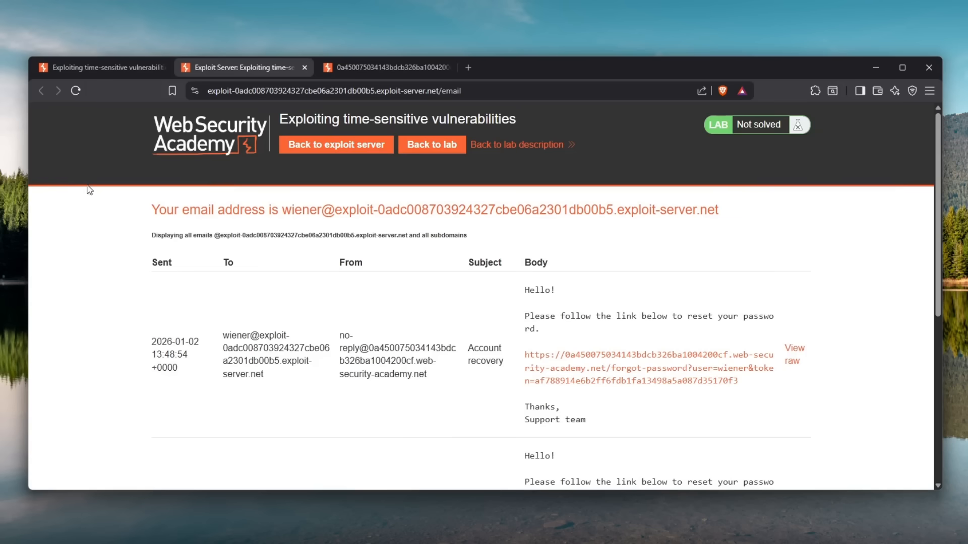
- Reload the inbox and inspect tokens in the two newest wiener recovery emails
left_click(75, 91)
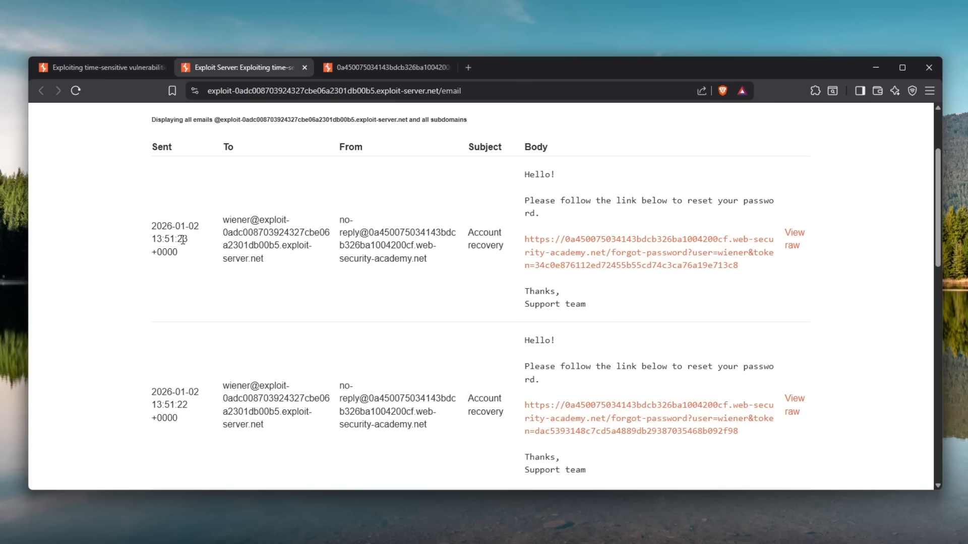
double_click(171, 404)
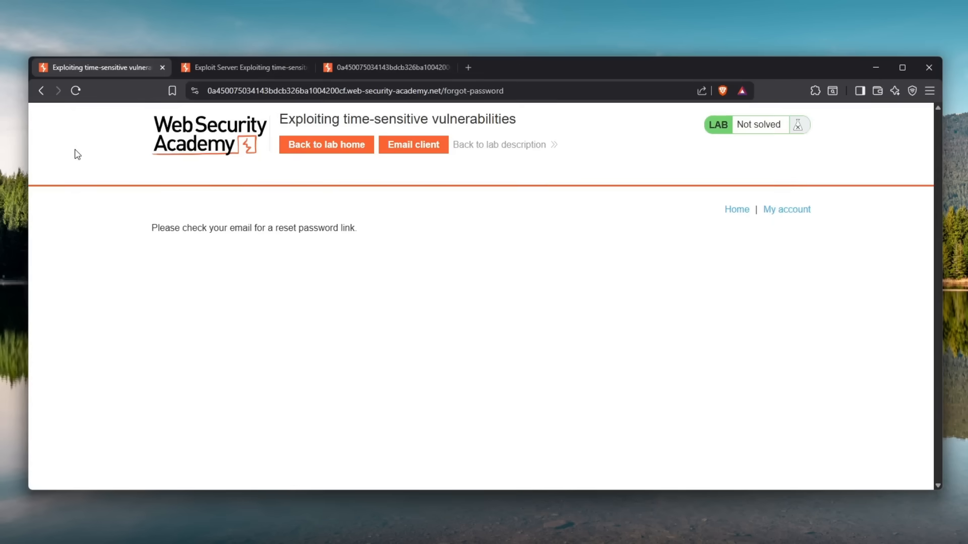
left_click(241, 67)
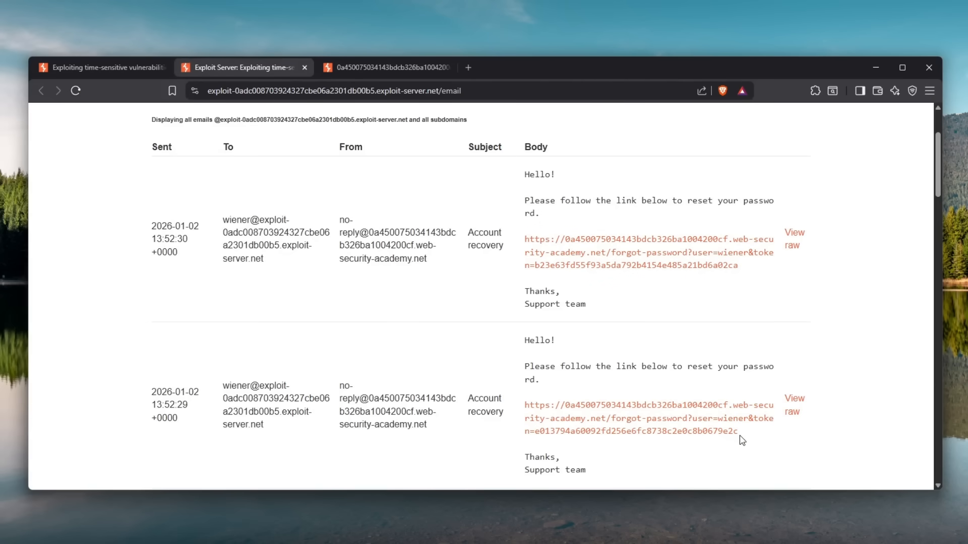
mouse_move(761, 274)
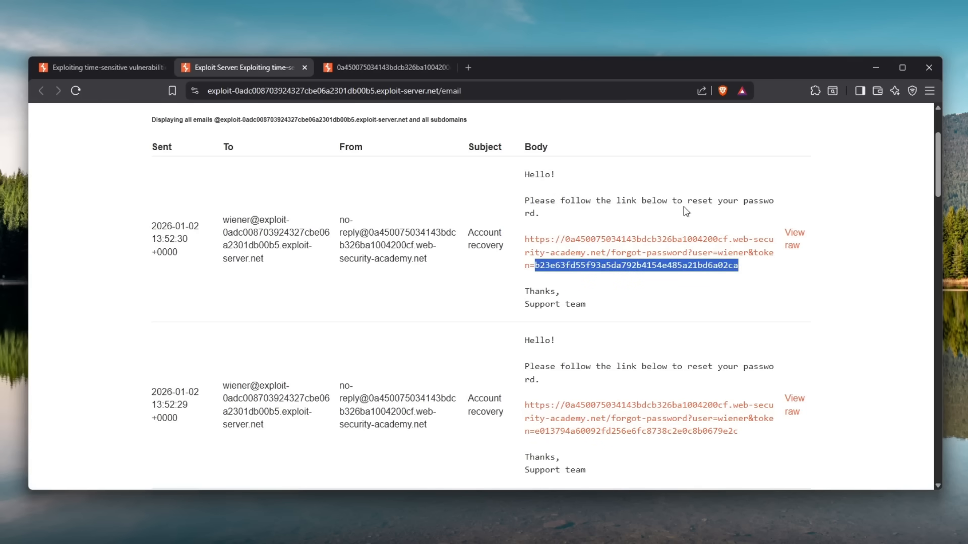
mouse_move(794, 283)
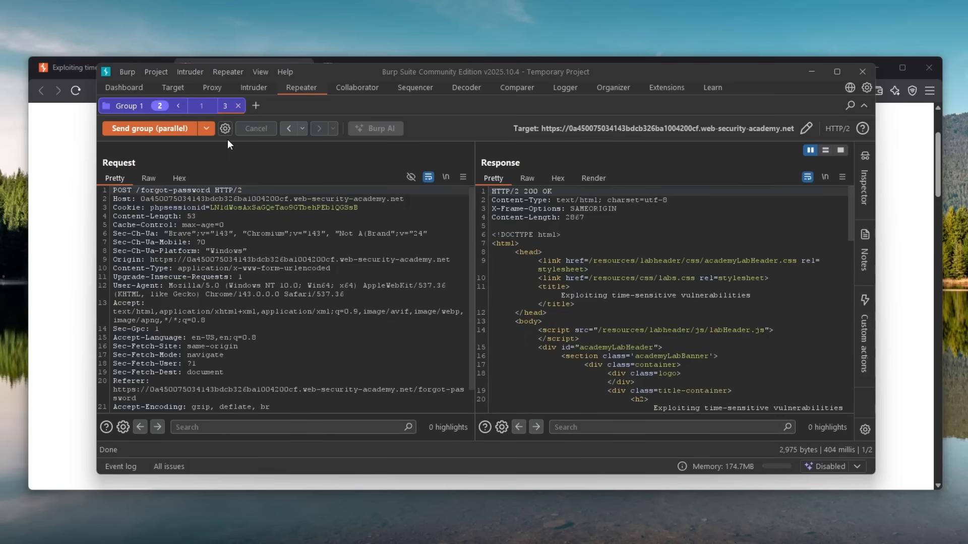
- Compare the phpsessionid cookies of Repeater requests 1 and 3
left_click(115, 190)
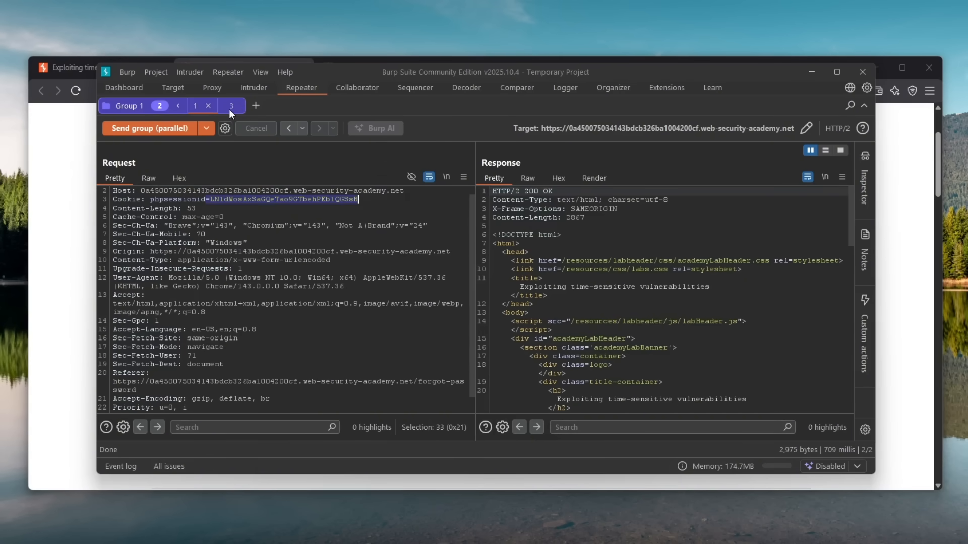
left_click(226, 106)
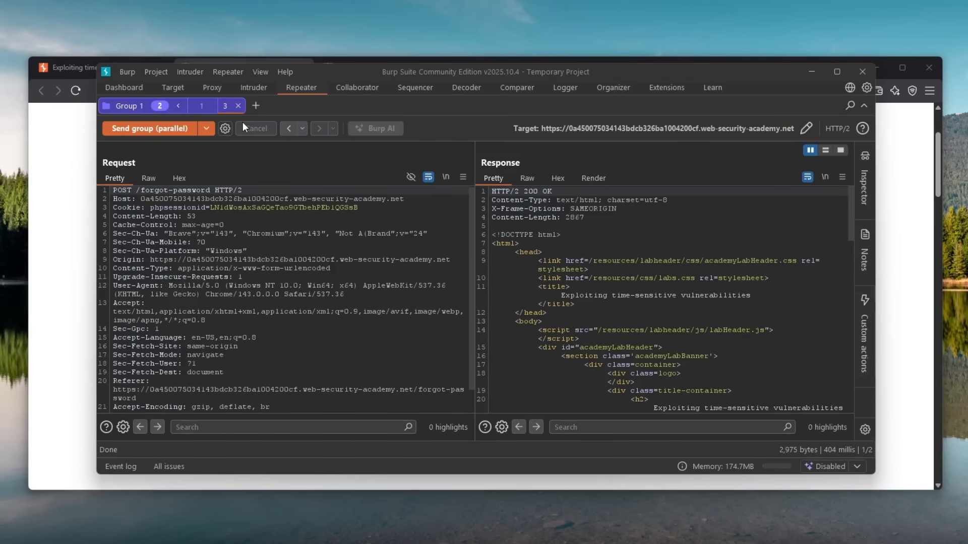
left_click(114, 190)
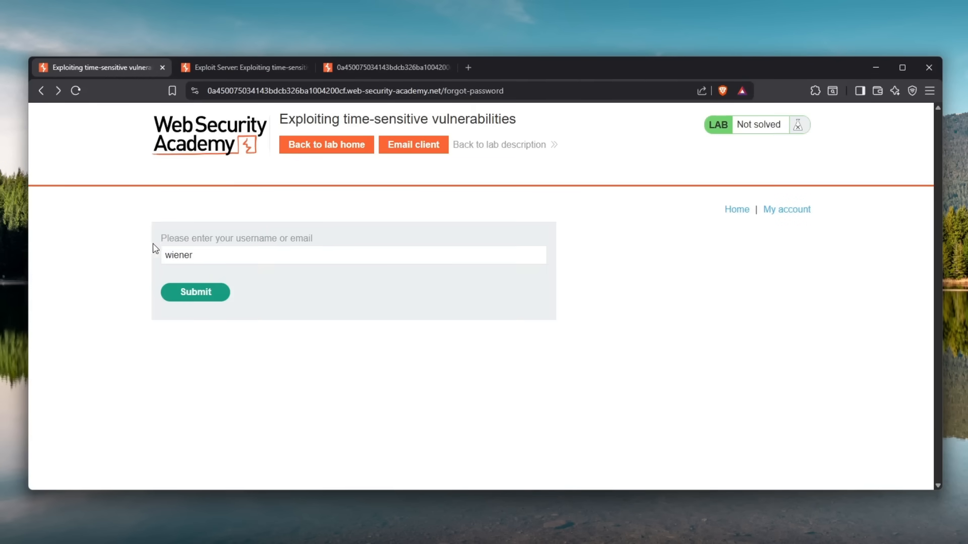
- Review the site's cookies and data, then resubmit the reset form for wiener
left_click(194, 90)
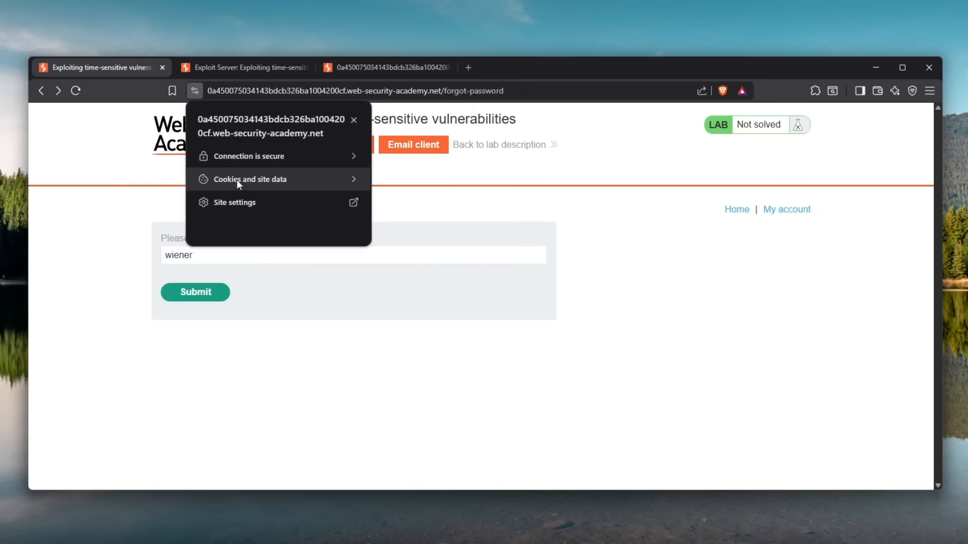
left_click(250, 179)
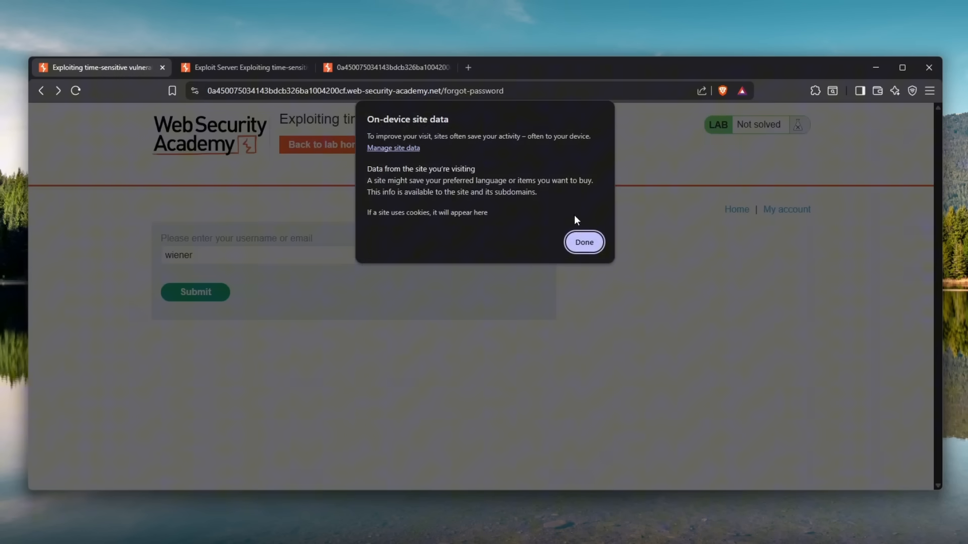
left_click(582, 242)
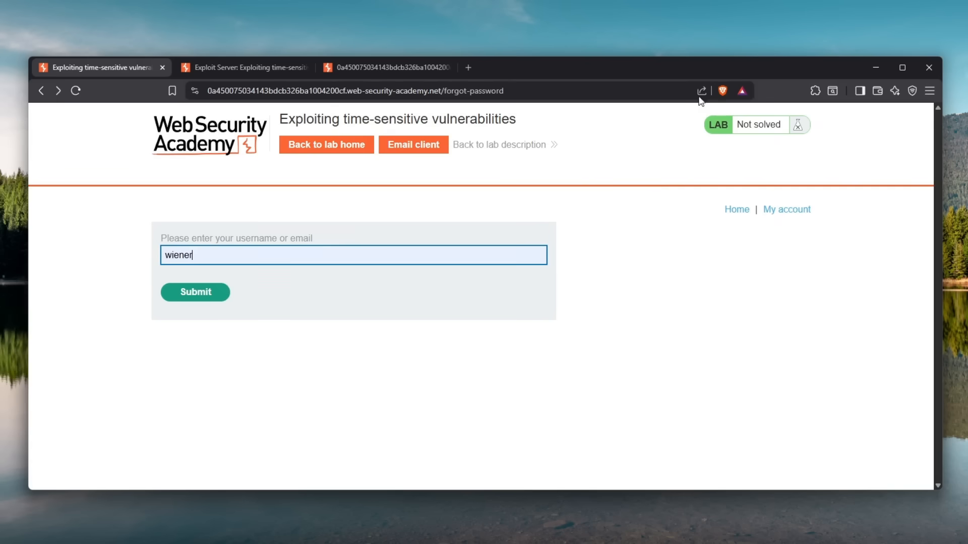
left_click(800, 91)
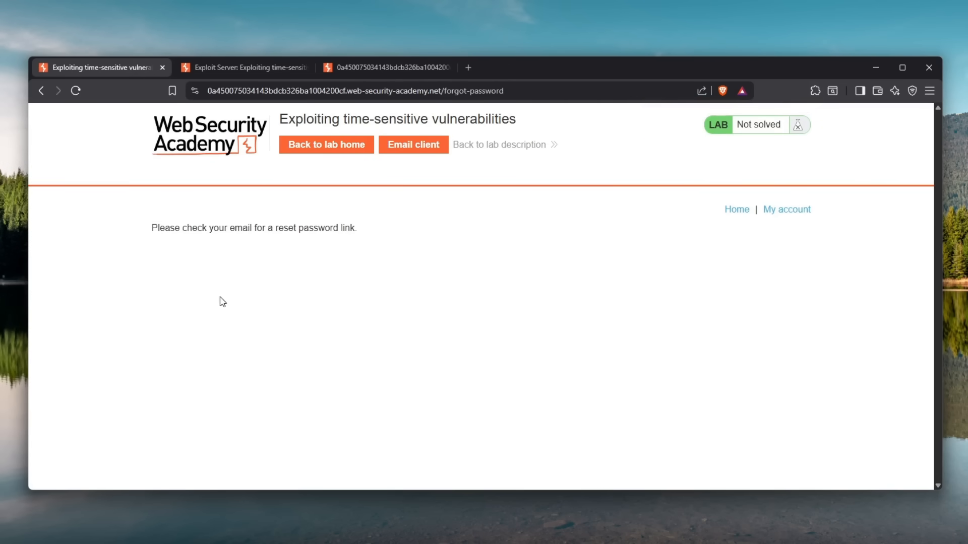
left_click(798, 91)
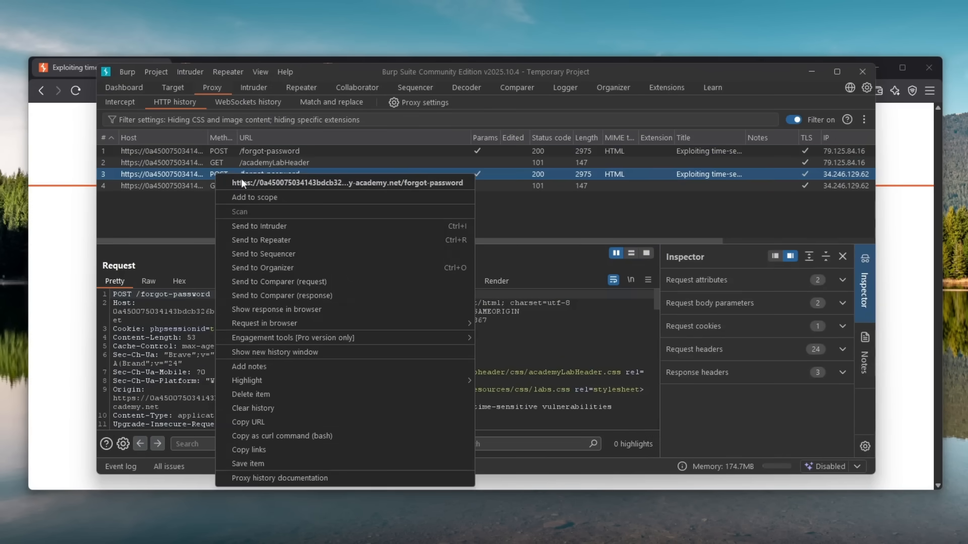
- Send the new POST /forgot-password to Repeater and compare it with the first request
left_click(261, 240)
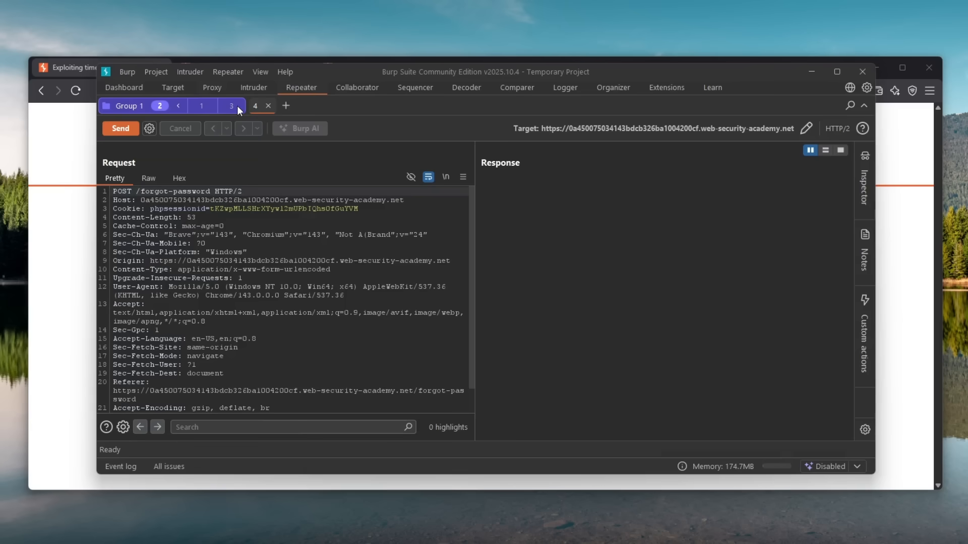
left_click(120, 129)
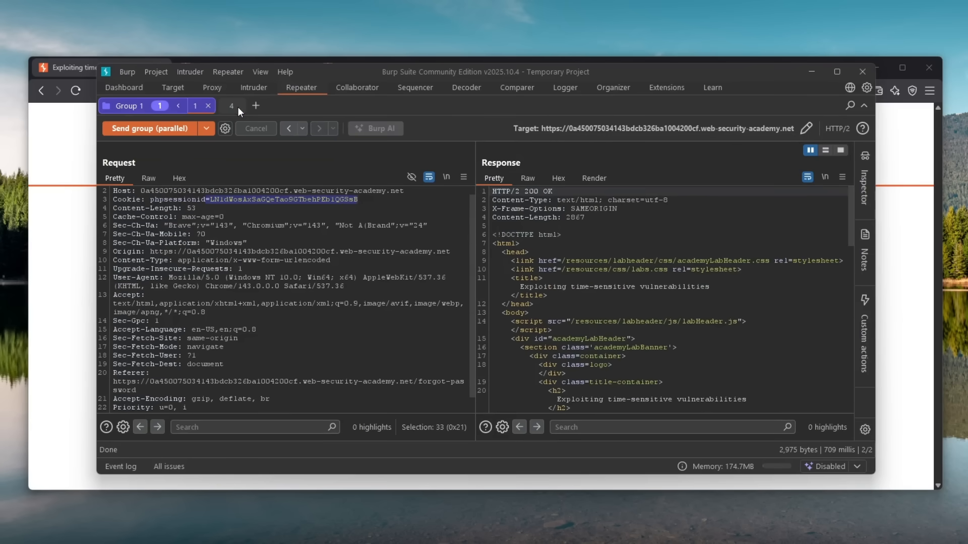
left_click(231, 106)
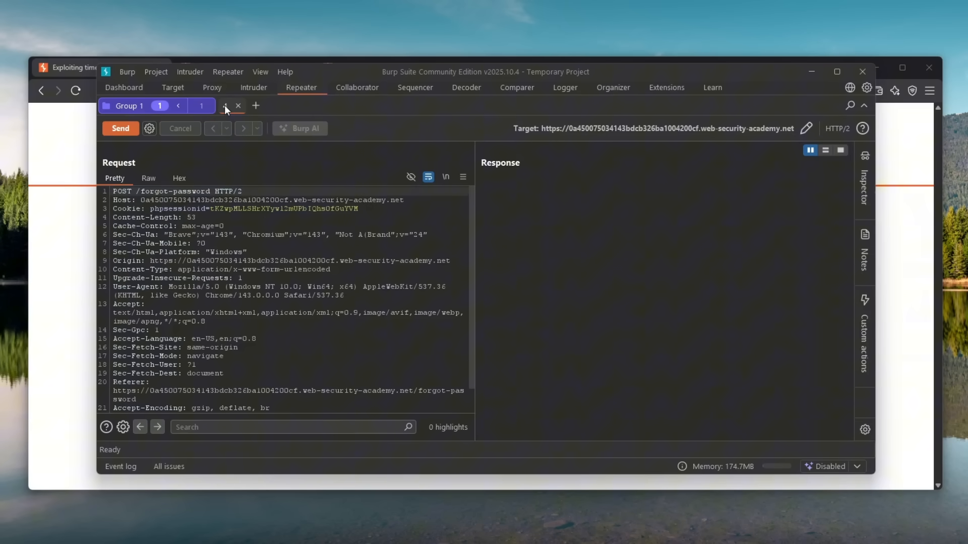
left_click(224, 106)
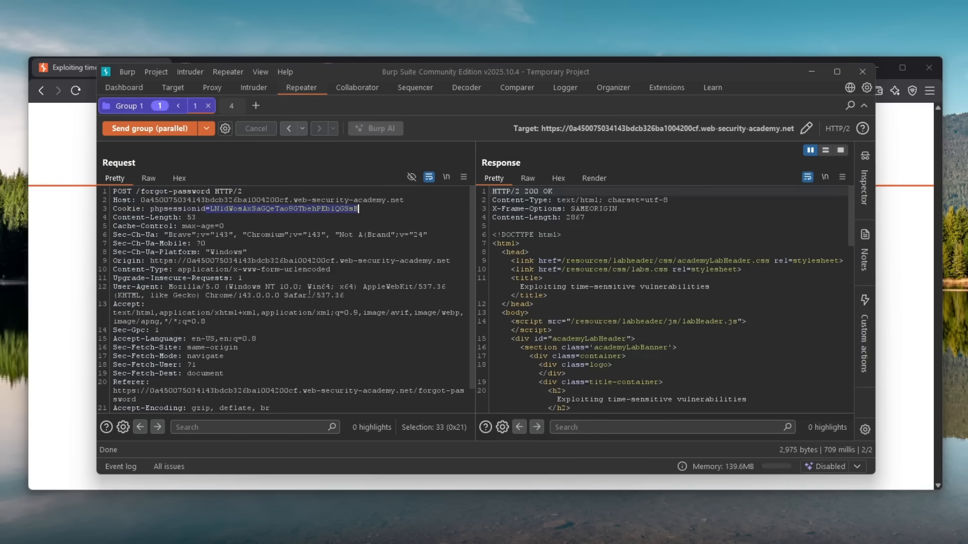
left_click(224, 106)
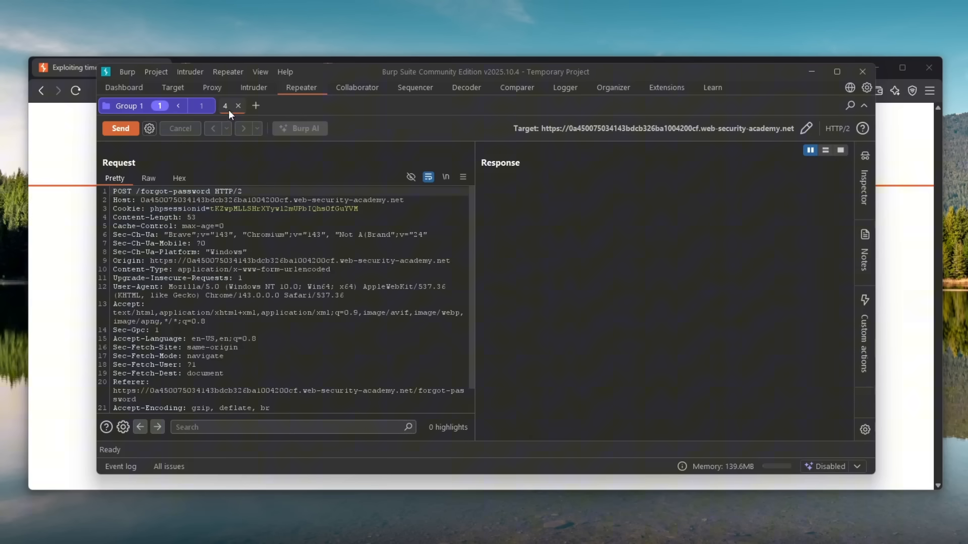
- Add request tab 4 to Group 1 and send the group in parallel
left_click(255, 105)
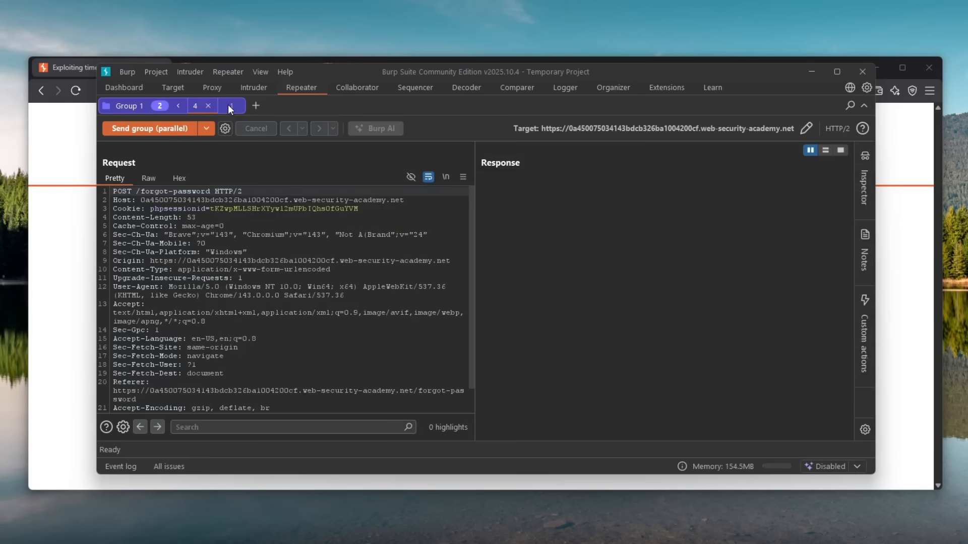
left_click(229, 105)
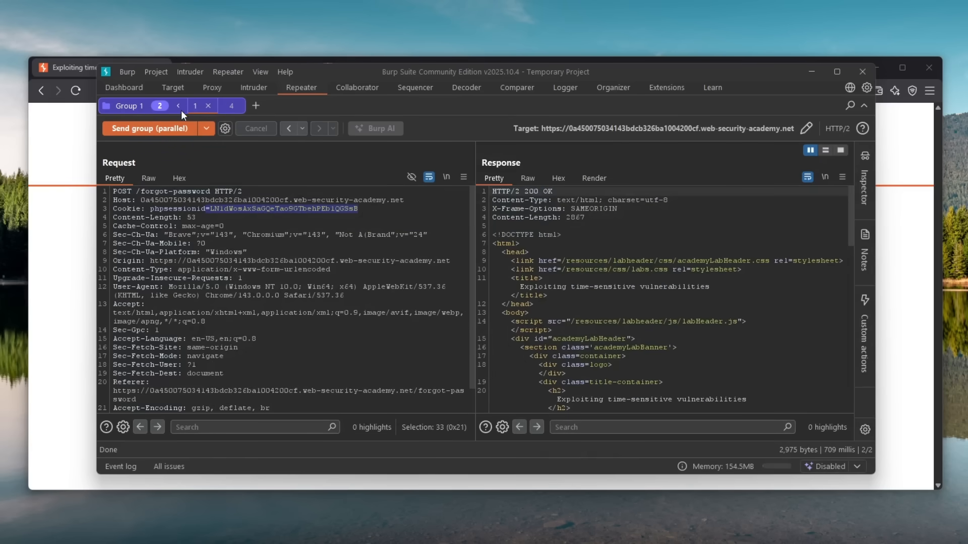
left_click(148, 128)
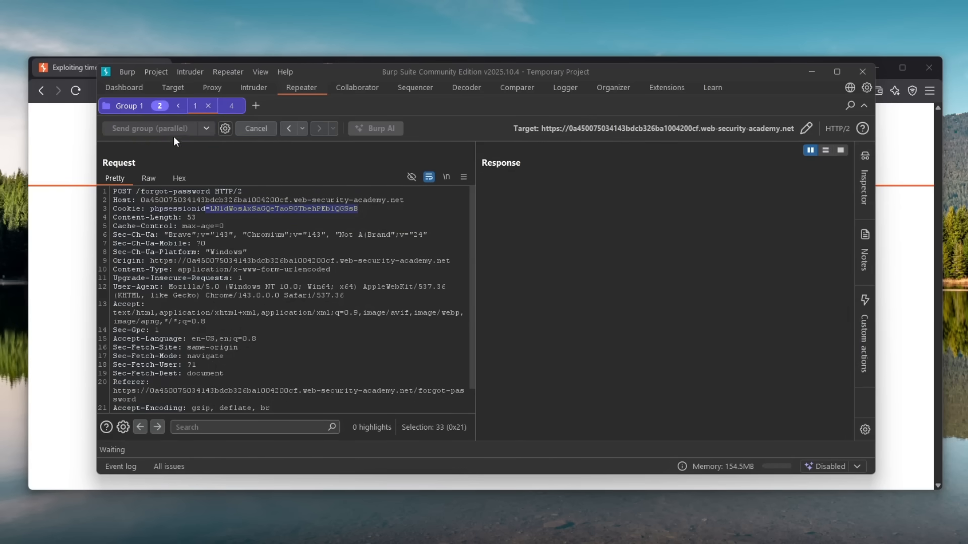
left_click(241, 67)
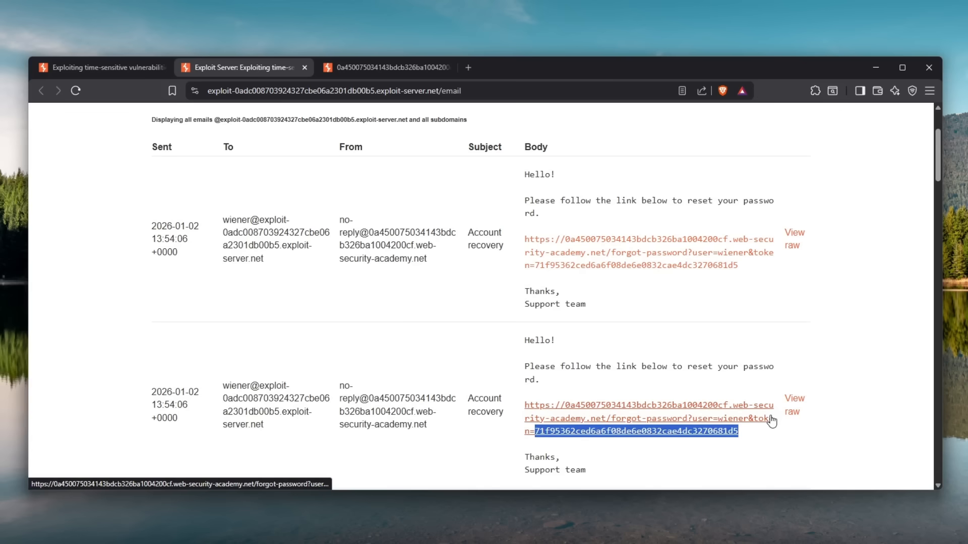
mouse_move(758, 420)
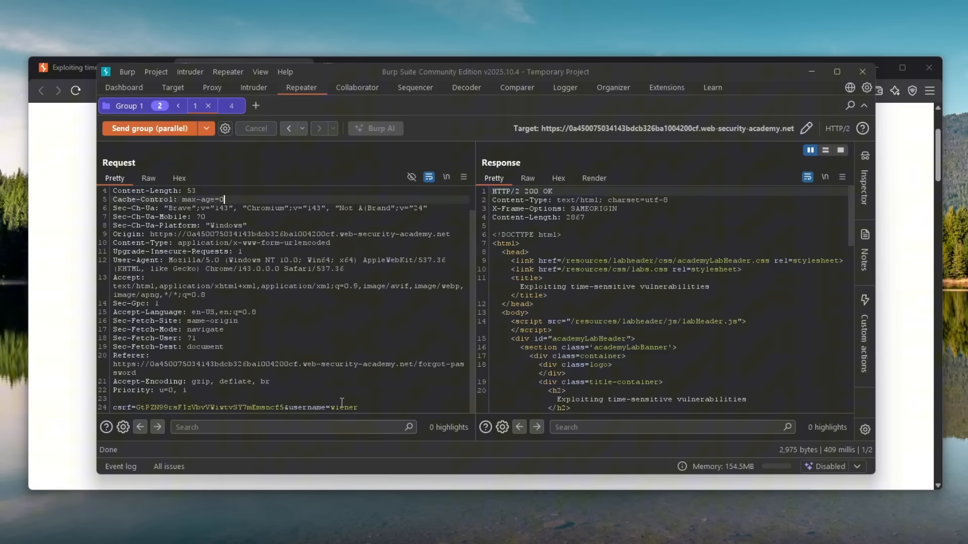
- Change one grouped request's username to carlos and resend the group in parallel
type("ca")
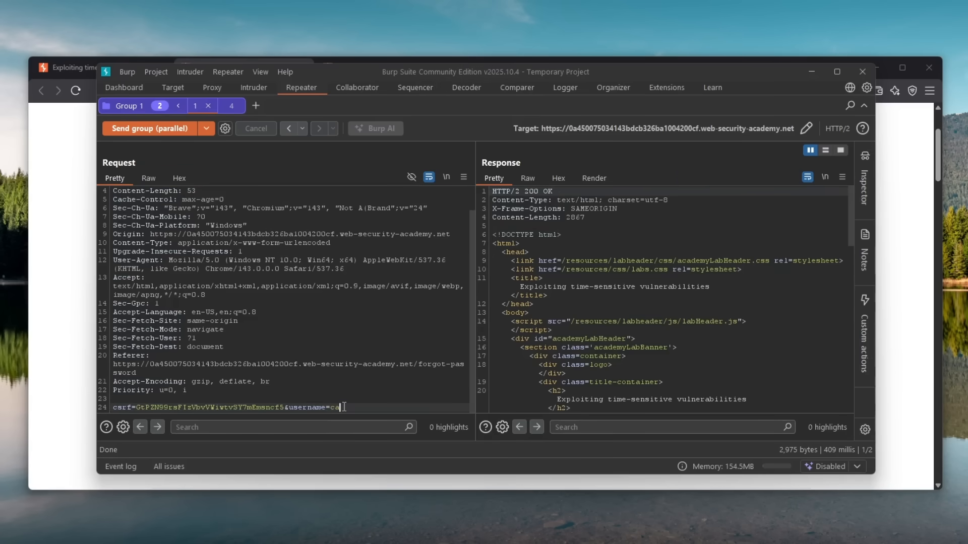
left_click(149, 129)
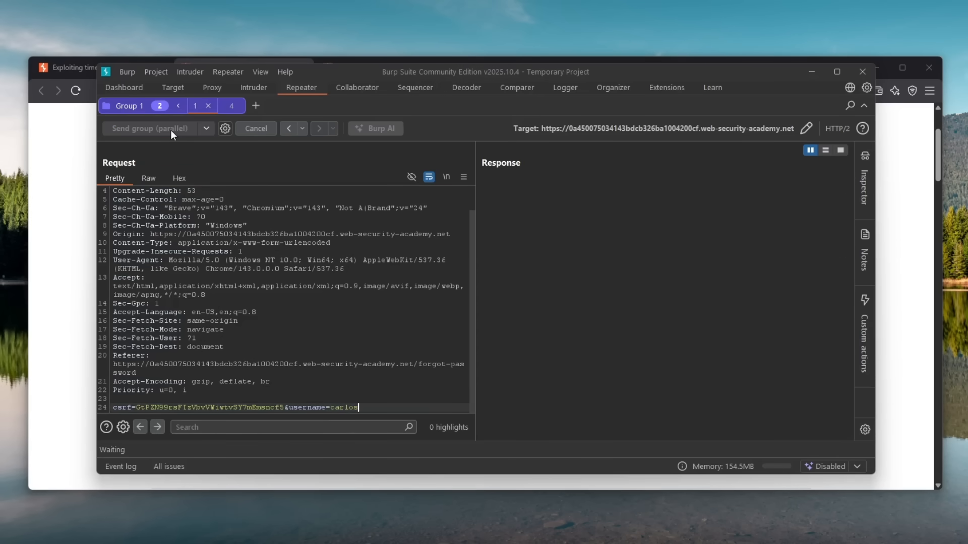
left_click(243, 67)
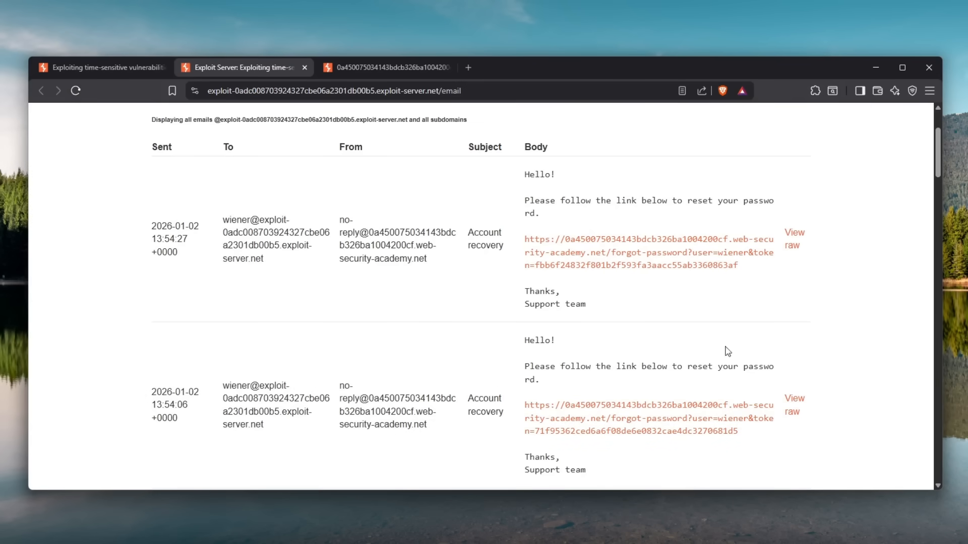
- Open the newest reset link and swap user wiener for carlos in the URL
left_click(648, 247)
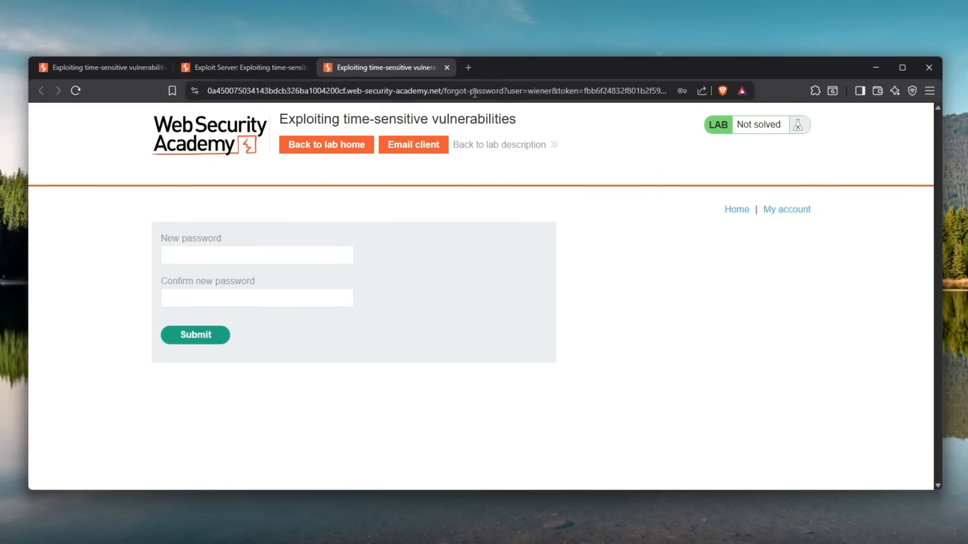
double_click(560, 91)
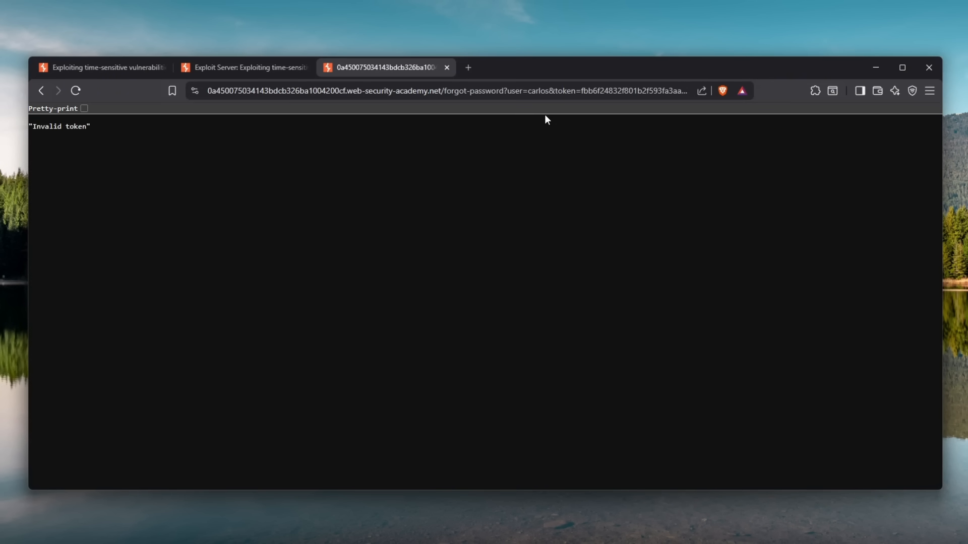
left_click(243, 67)
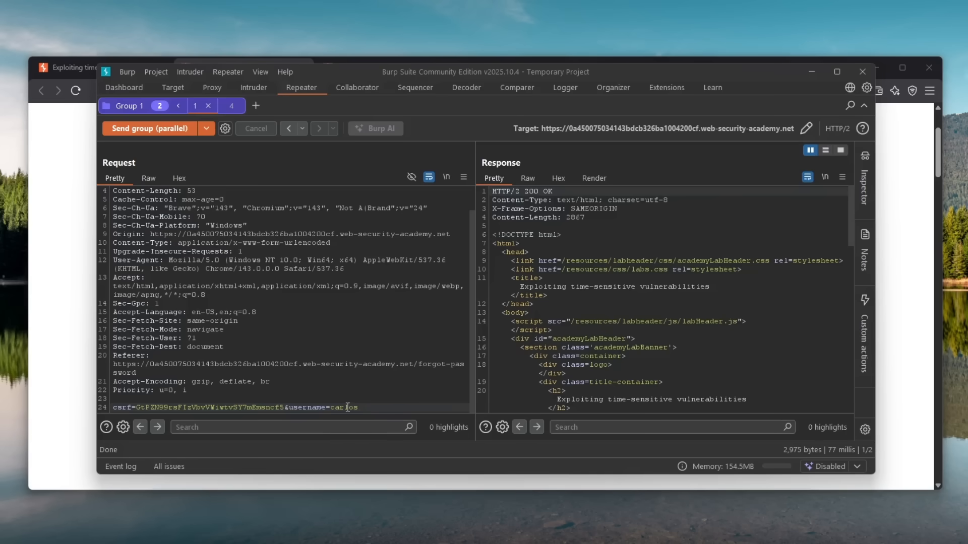
- Set tab 1 to username=wiener and tab 4 to username=carlos, then send the group in parallel
double_click(339, 407)
type("wiene")
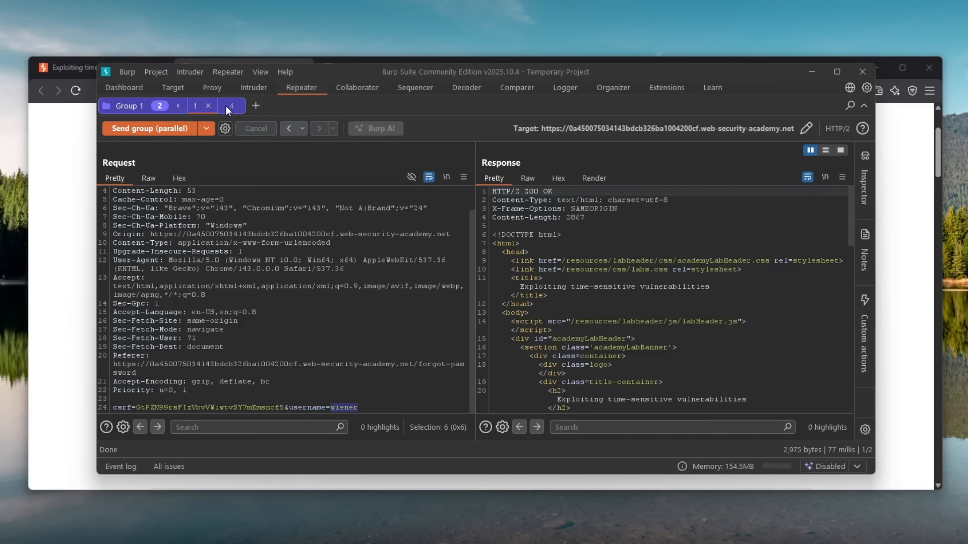
left_click(231, 106)
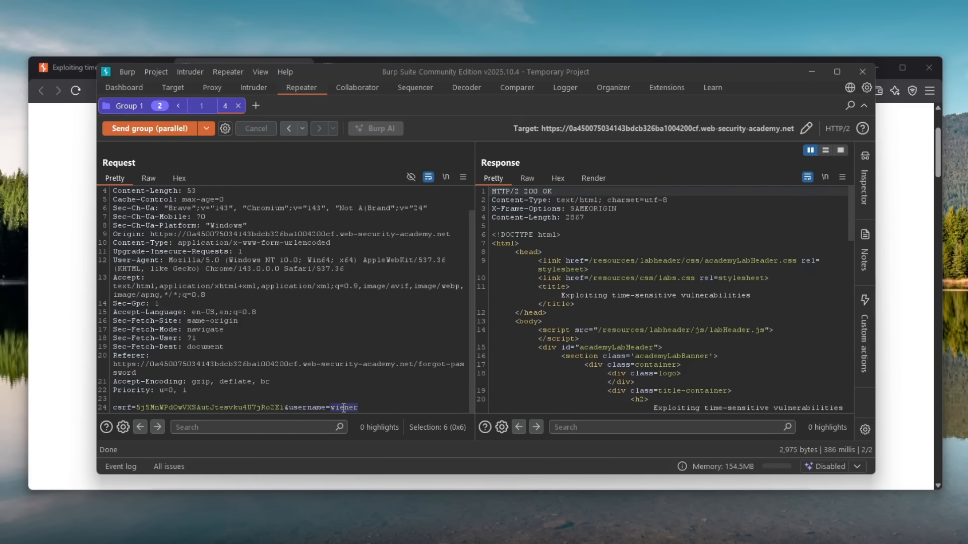
type("carlos")
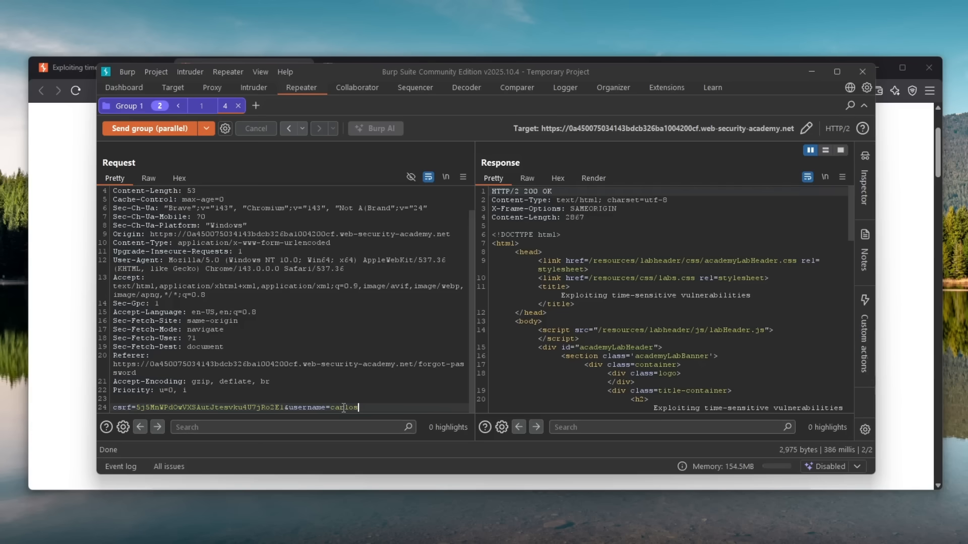
left_click(201, 105)
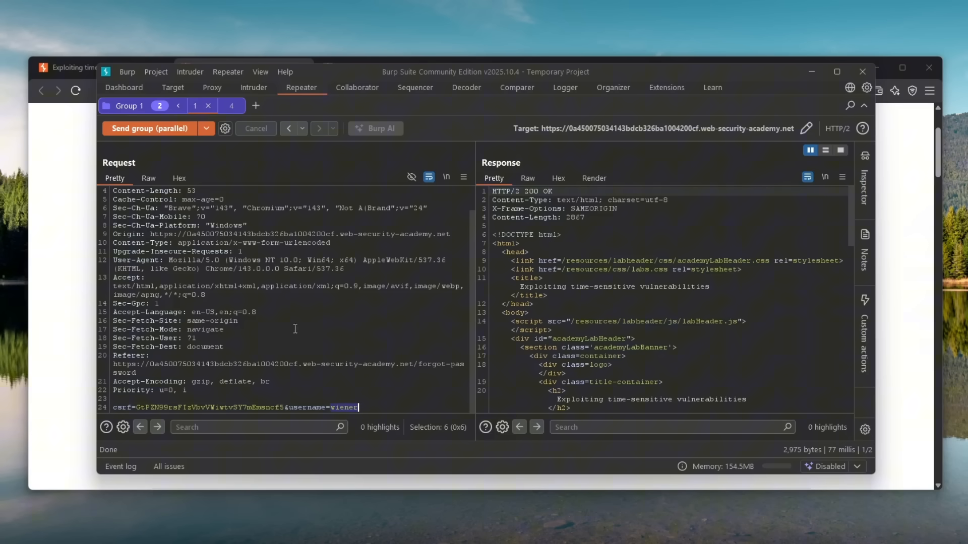
left_click(225, 105)
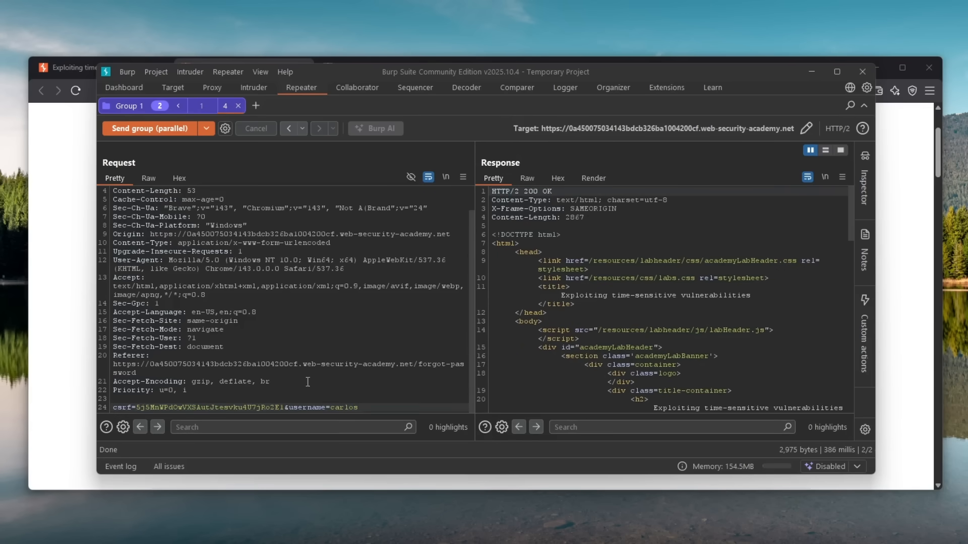
mouse_move(149, 147)
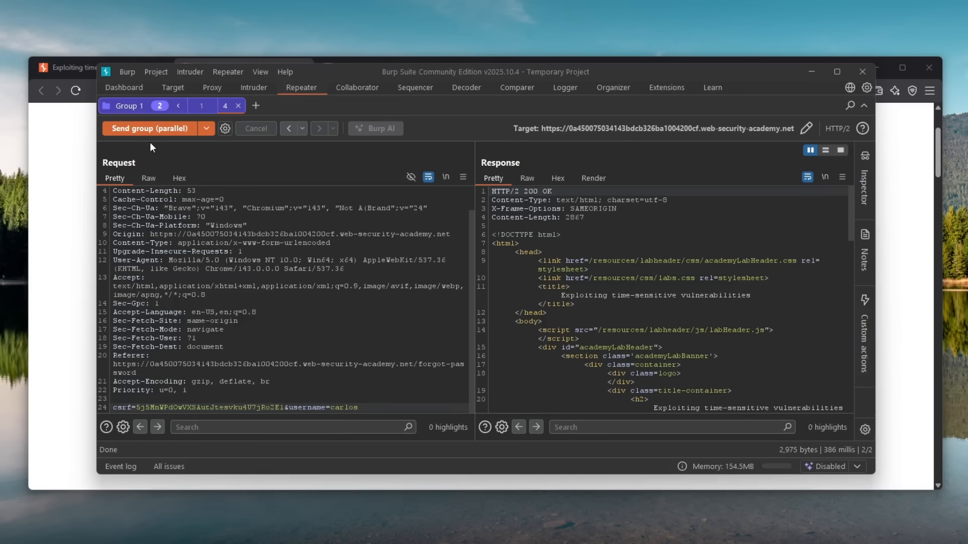
left_click(358, 407)
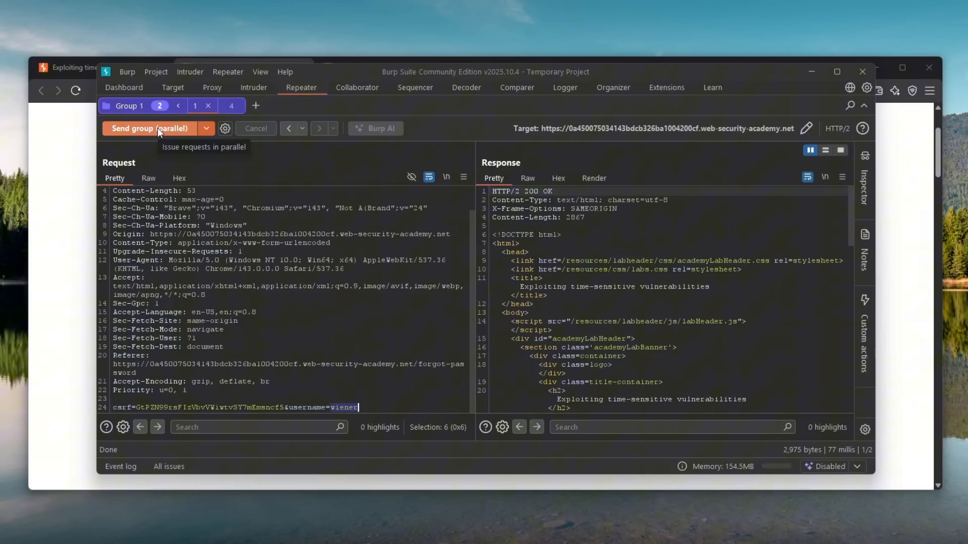
left_click(149, 128)
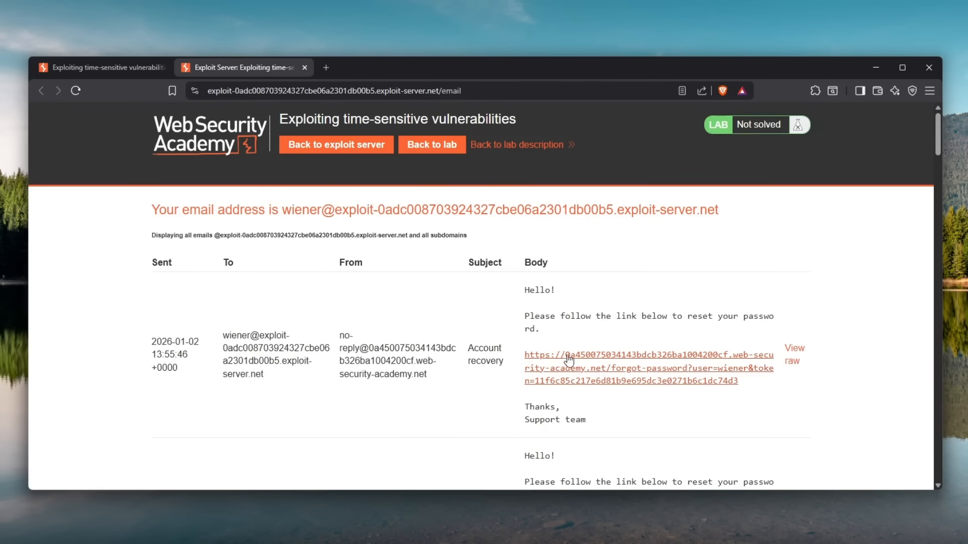
mouse_move(580, 374)
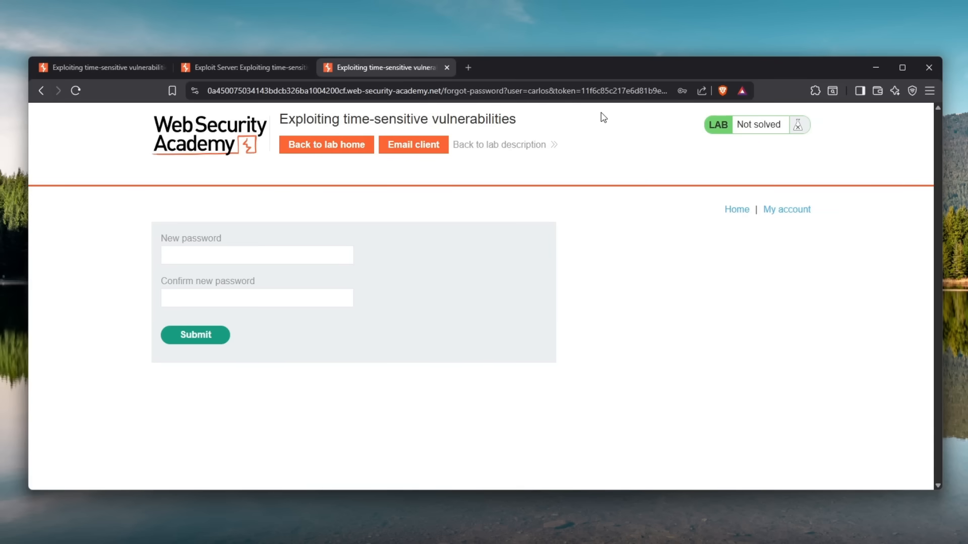
- Begin entering carlos's new password in the reset form
left_click(256, 254)
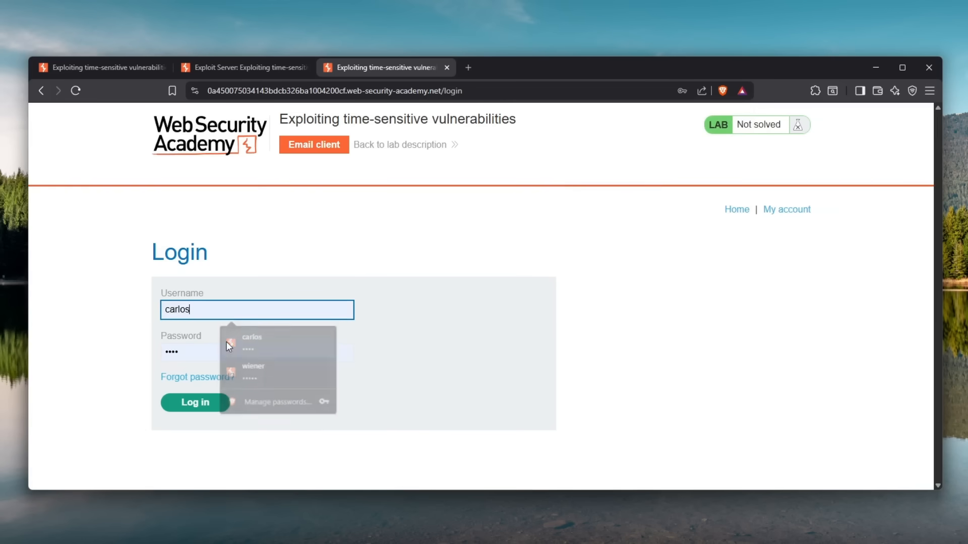
- Log in as carlos with the new password and open the Admin panel
left_click(195, 402)
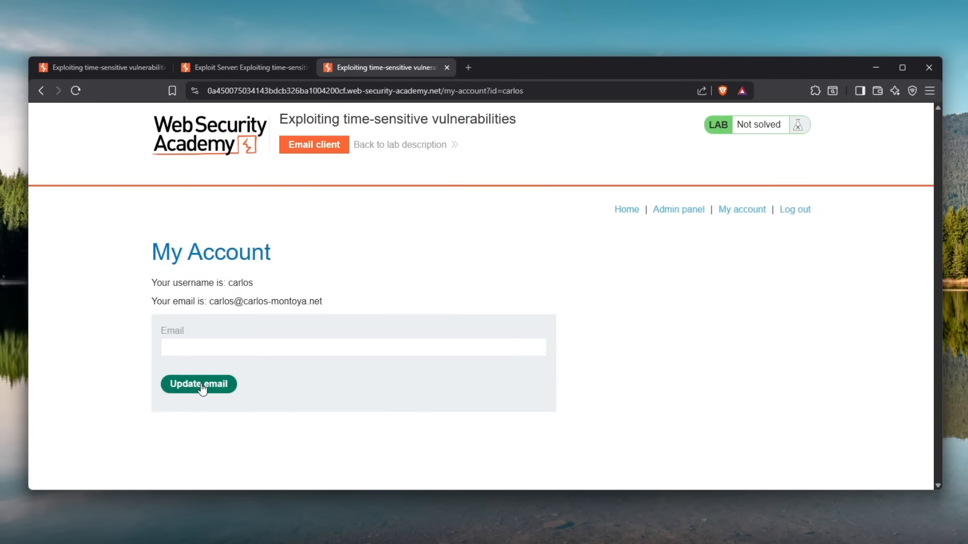
mouse_move(673, 204)
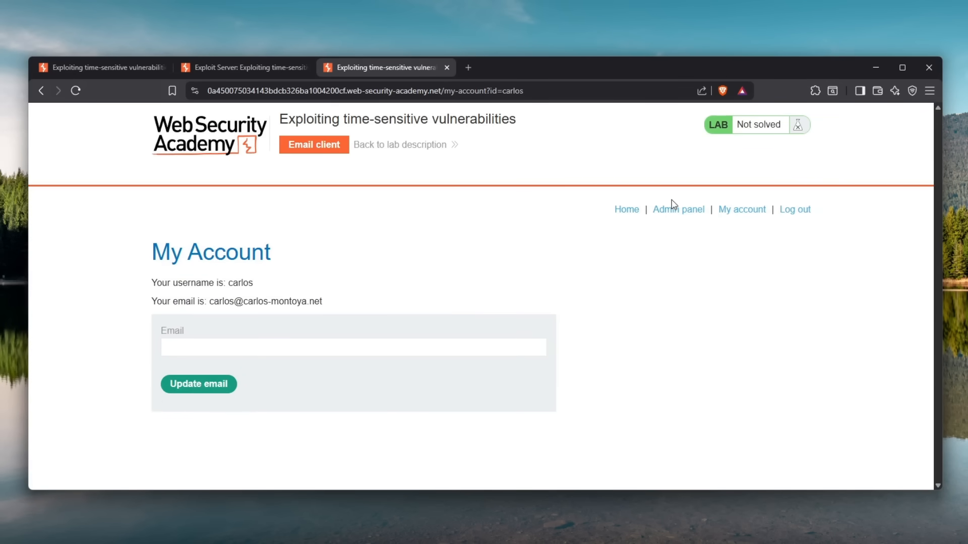
left_click(677, 209)
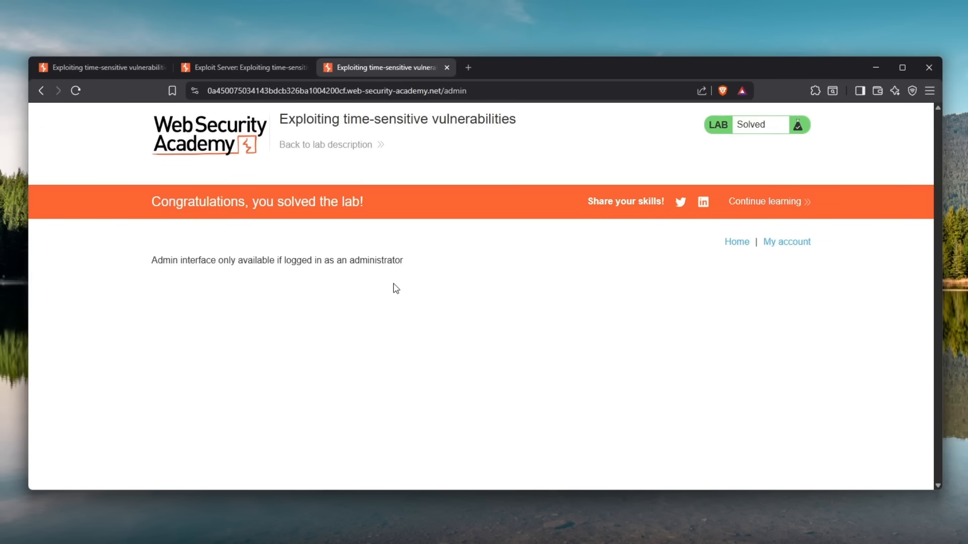
mouse_move(401, 290)
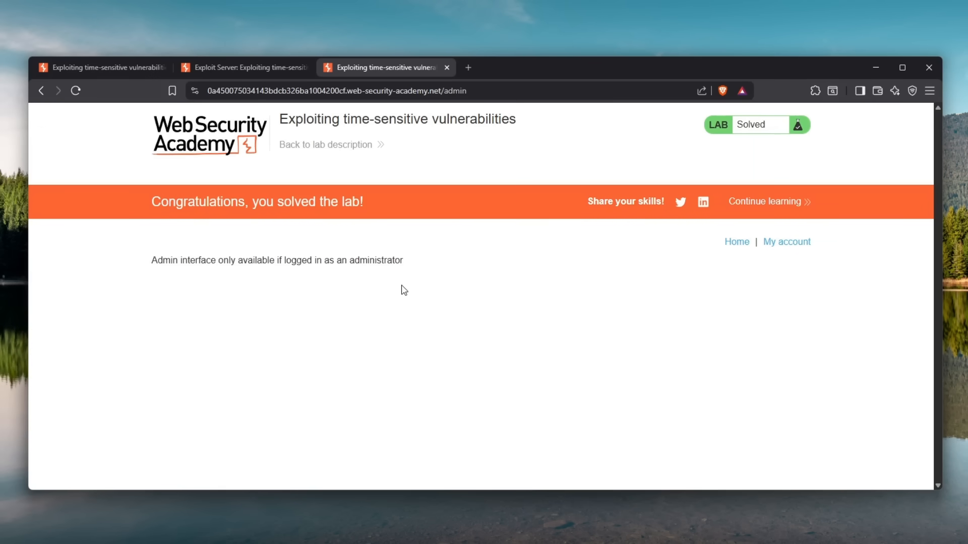